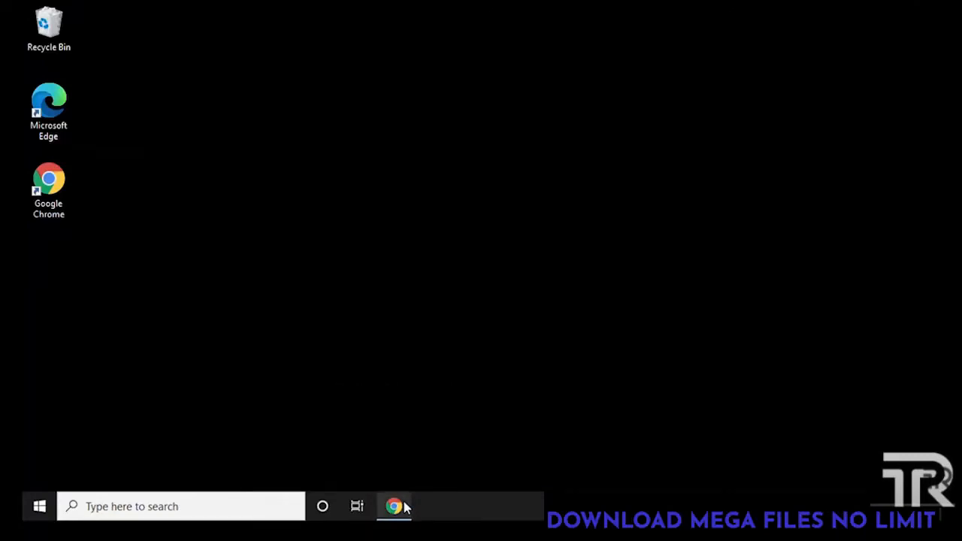
Restore Chrome showing the MEGA page for the 4.86 GB ONE HUGE FILE.rar.
{"action": "left_click", "coordinate": [393, 506]}
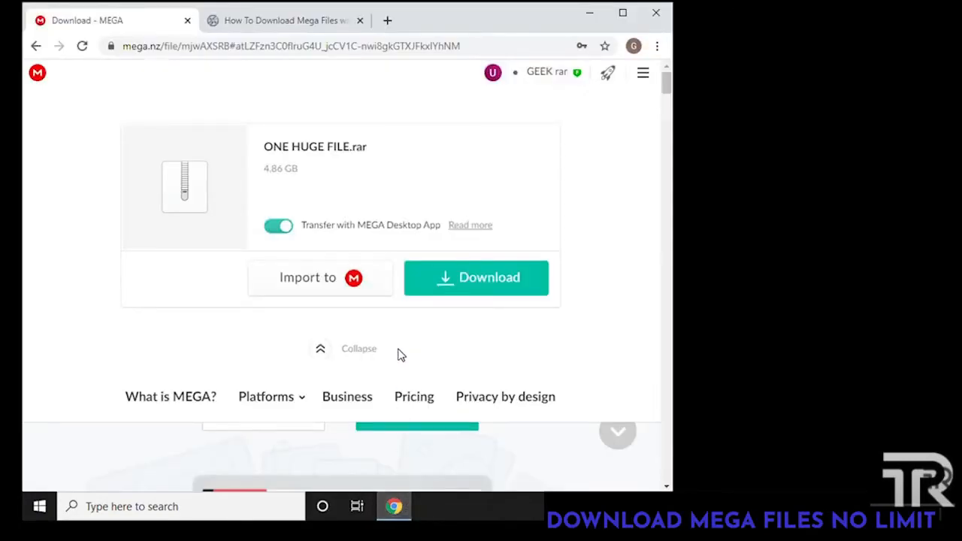
{"action": "mouse_move", "coordinate": [238, 102]}
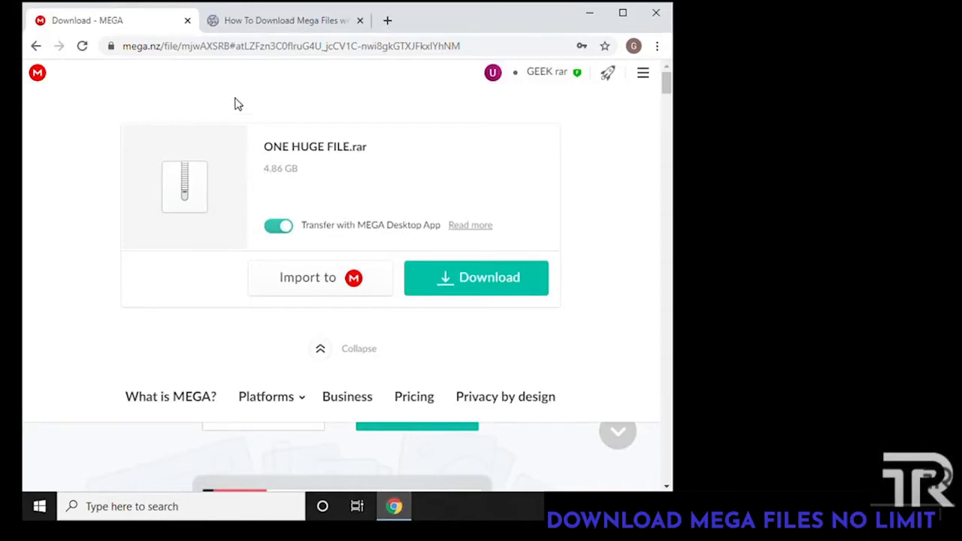
{"action": "mouse_move", "coordinate": [166, 81]}
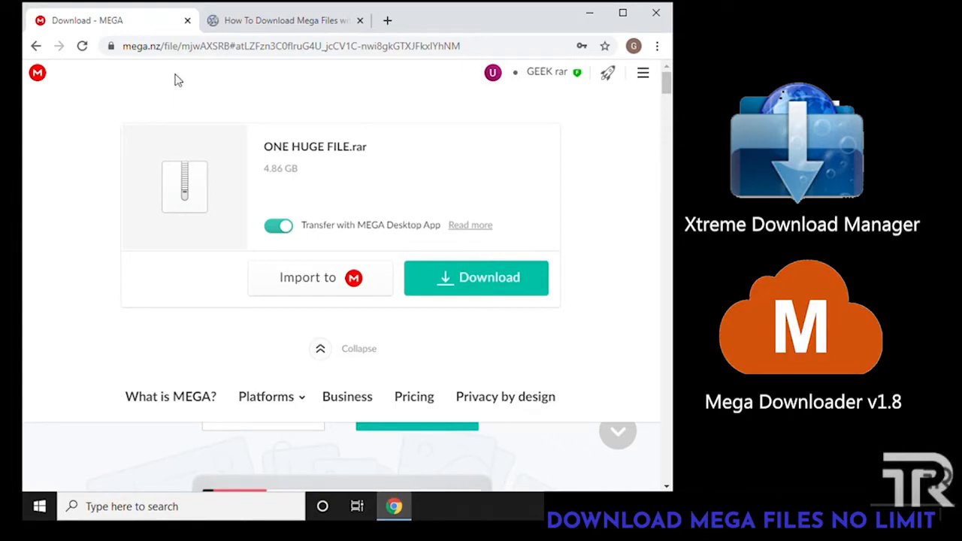
{"action": "mouse_move", "coordinate": [248, 64]}
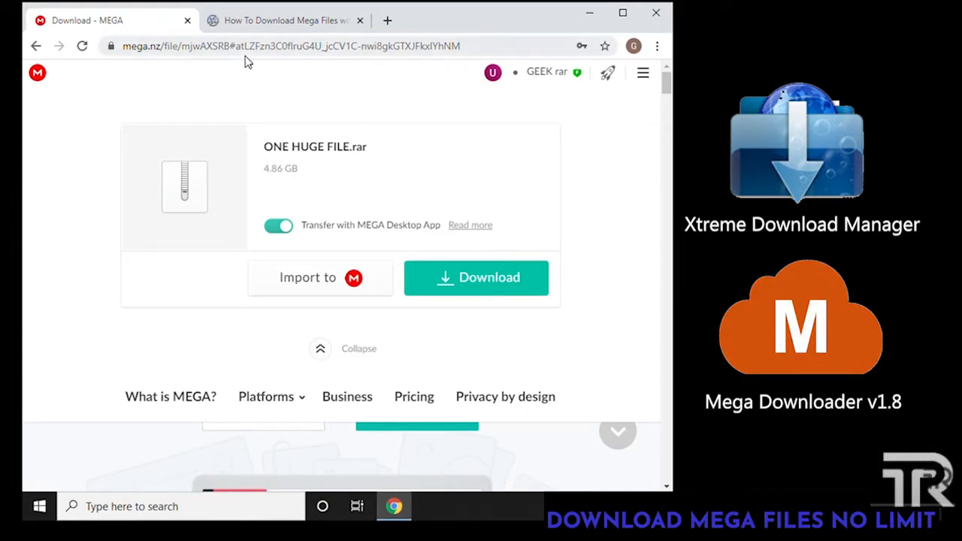
{"action": "left_click", "coordinate": [286, 21]}
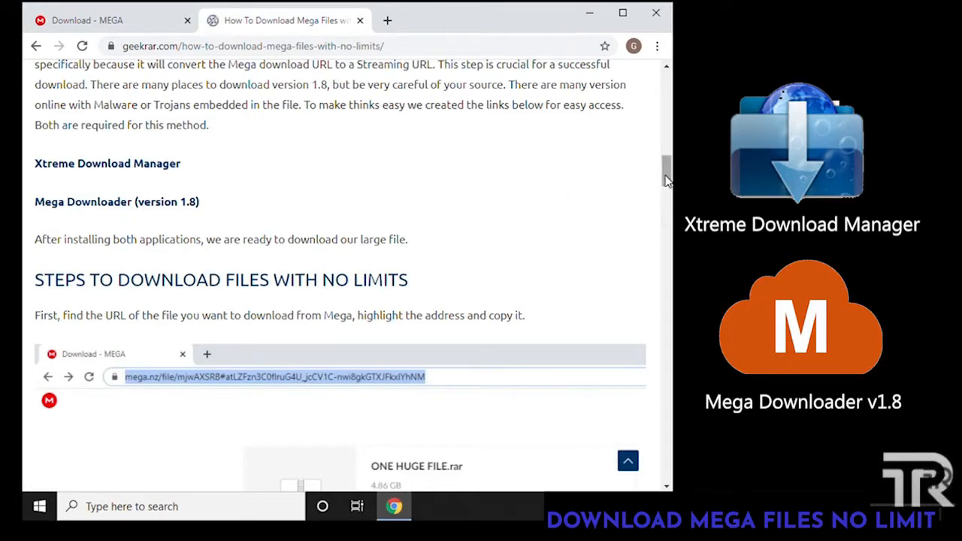
{"action": "mouse_move", "coordinate": [166, 189]}
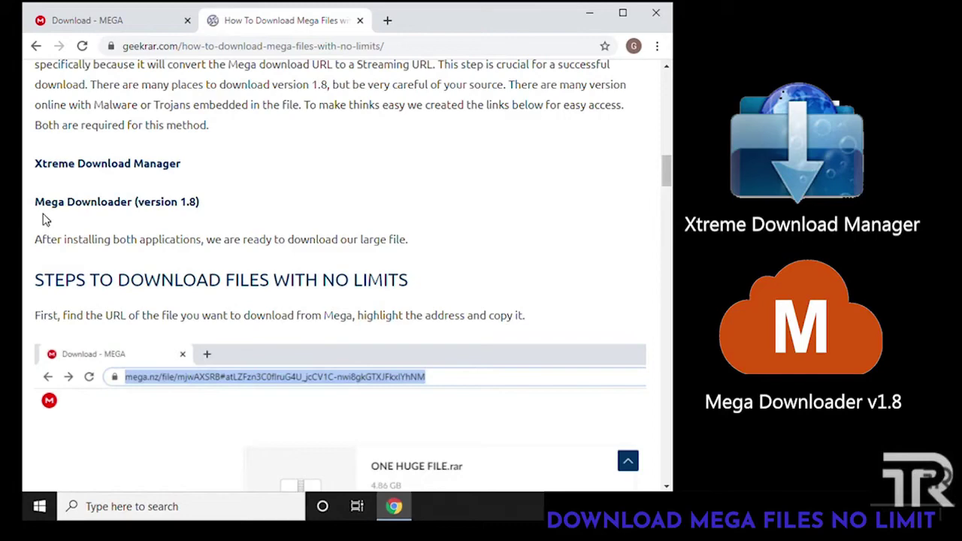
{"action": "mouse_move", "coordinate": [159, 216]}
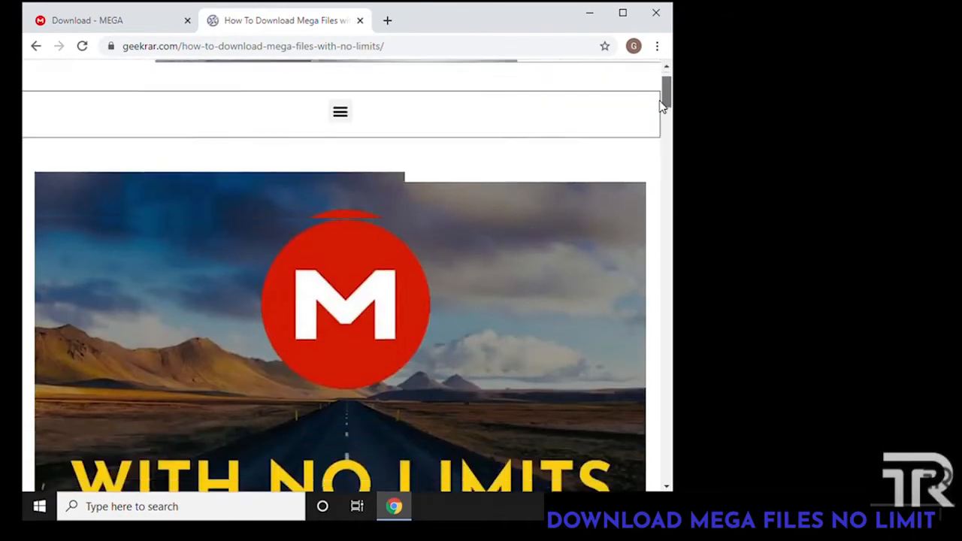
{"action": "scroll", "scroll_direction": "down", "scroll_amount": 3}
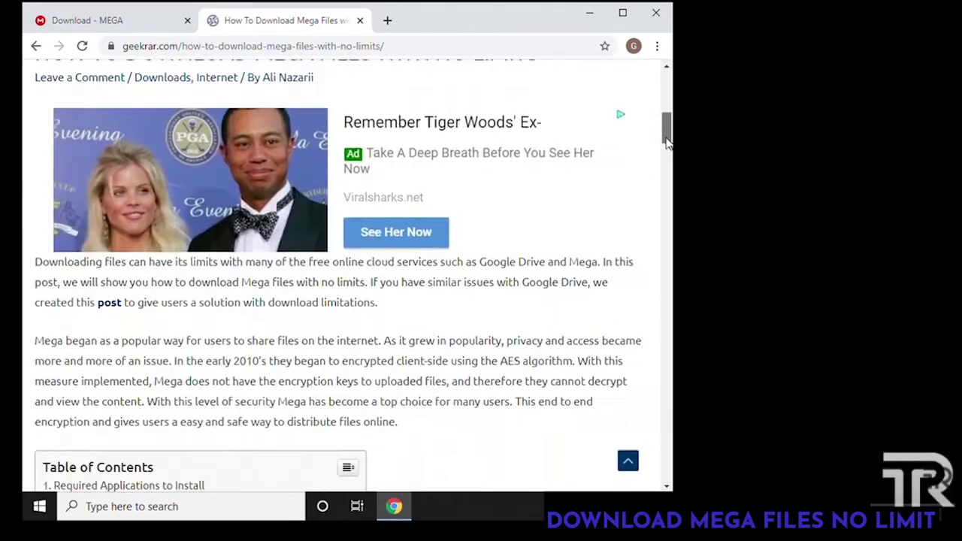
{"action": "scroll", "scroll_direction": "down", "scroll_amount": 3}
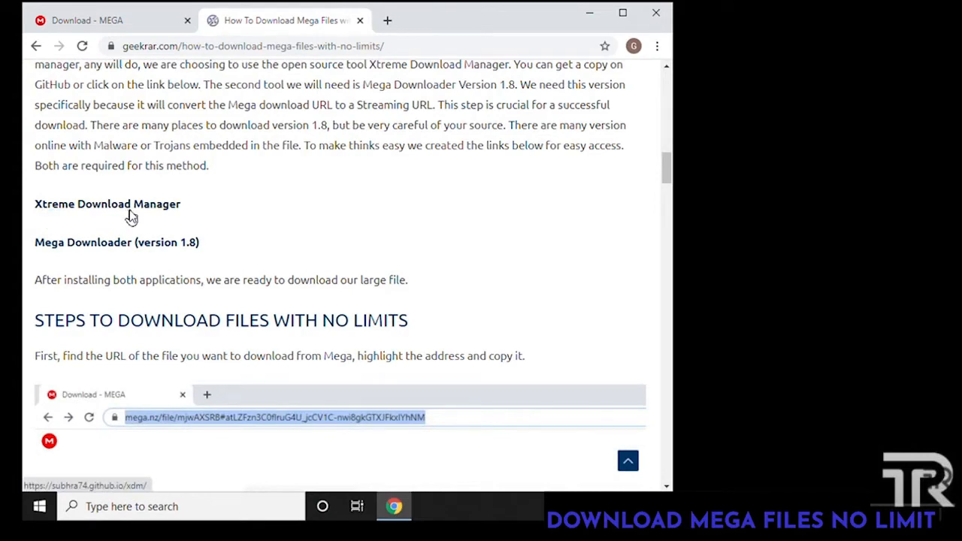
{"action": "mouse_move", "coordinate": [173, 217]}
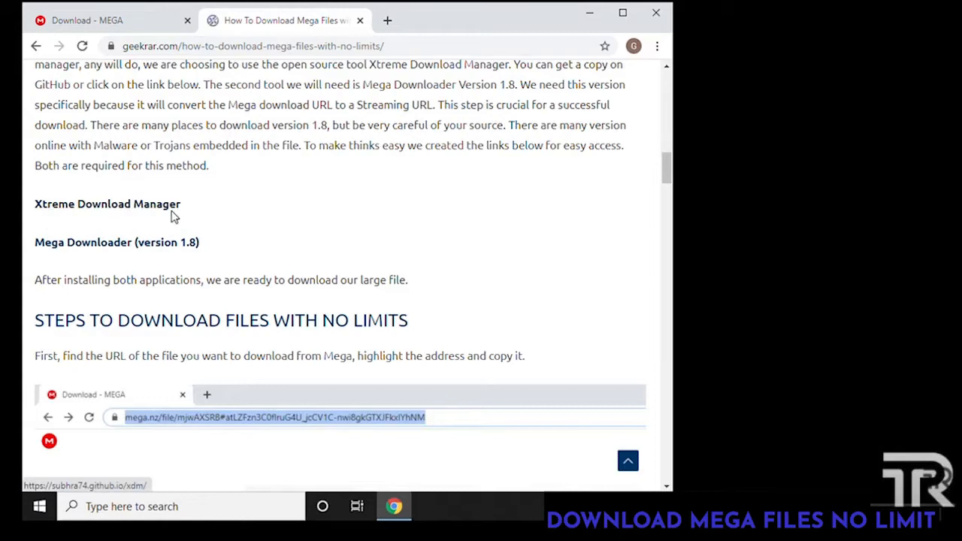
{"action": "mouse_move", "coordinate": [72, 259]}
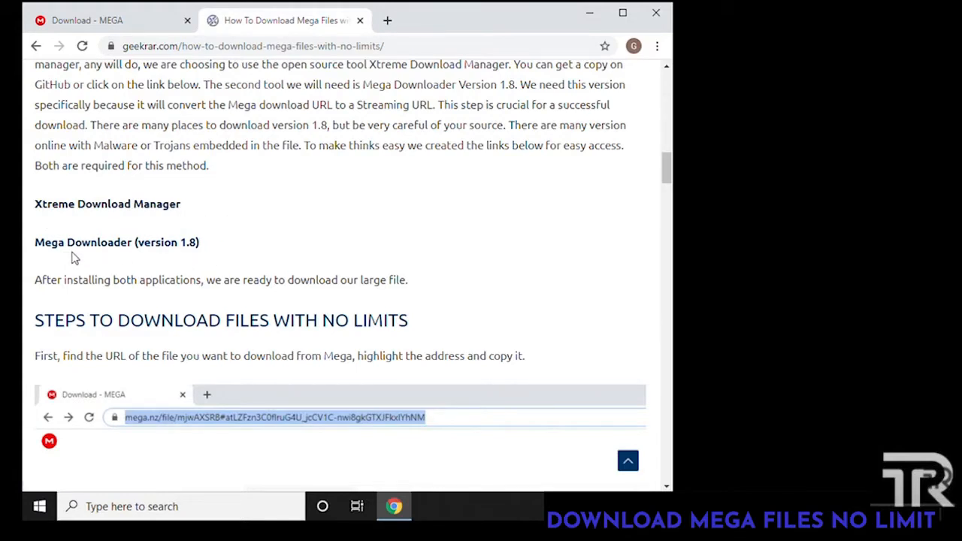
{"action": "mouse_move", "coordinate": [147, 254]}
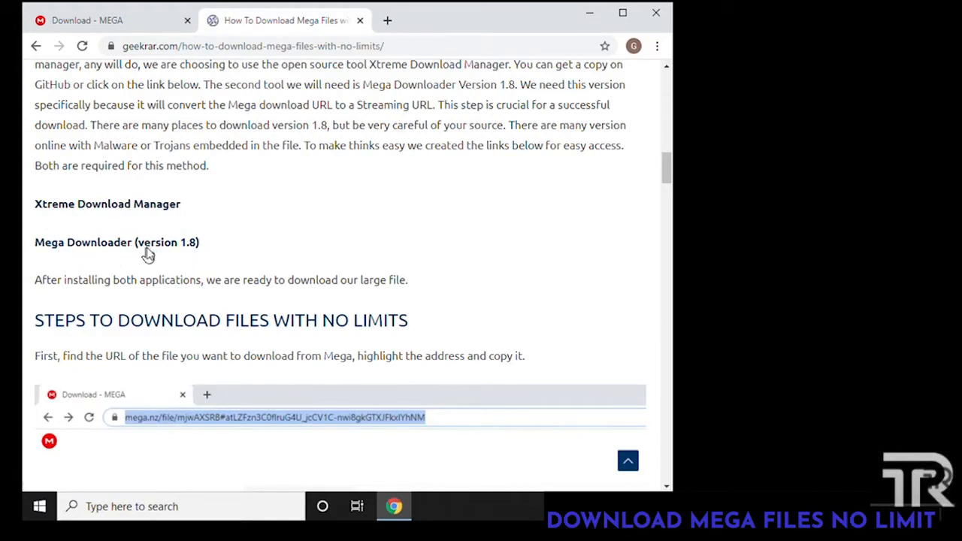
{"action": "mouse_move", "coordinate": [234, 262]}
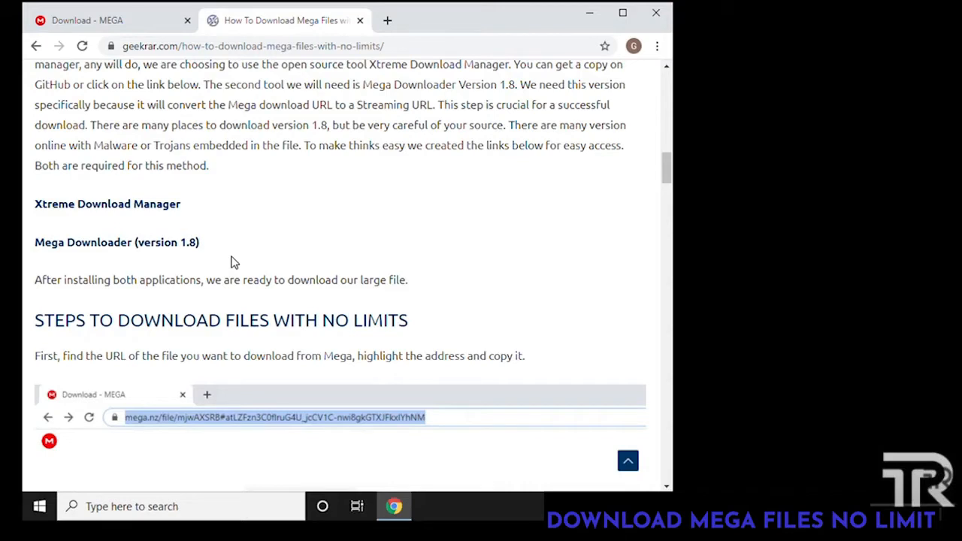
{"action": "mouse_move", "coordinate": [159, 260]}
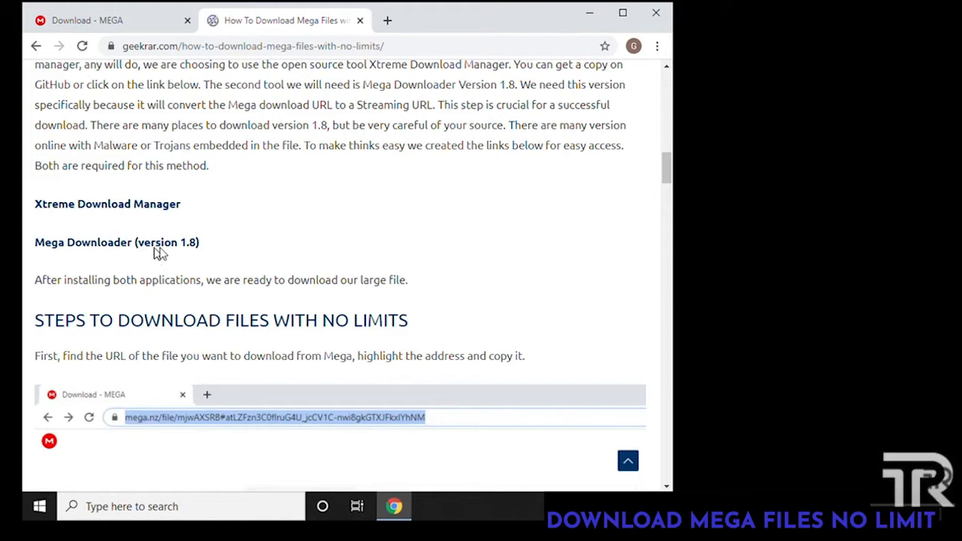
{"action": "mouse_move", "coordinate": [652, 184]}
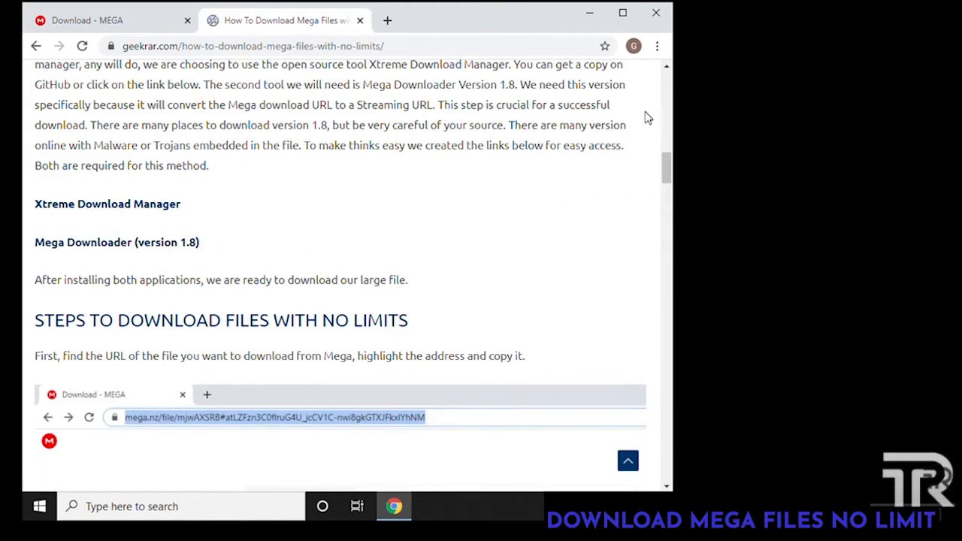
{"action": "mouse_move", "coordinate": [157, 30]}
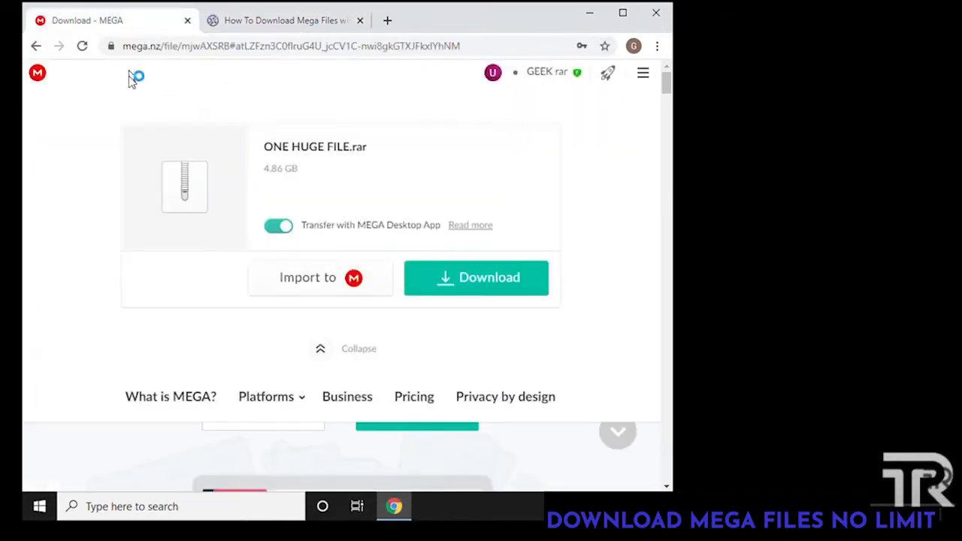
{"action": "mouse_move", "coordinate": [192, 93]}
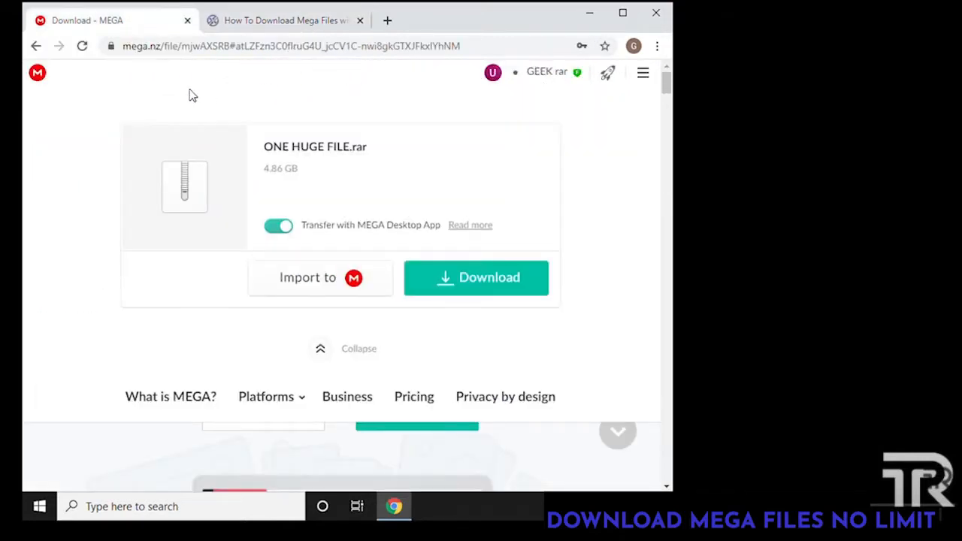
{"action": "mouse_move", "coordinate": [298, 21]}
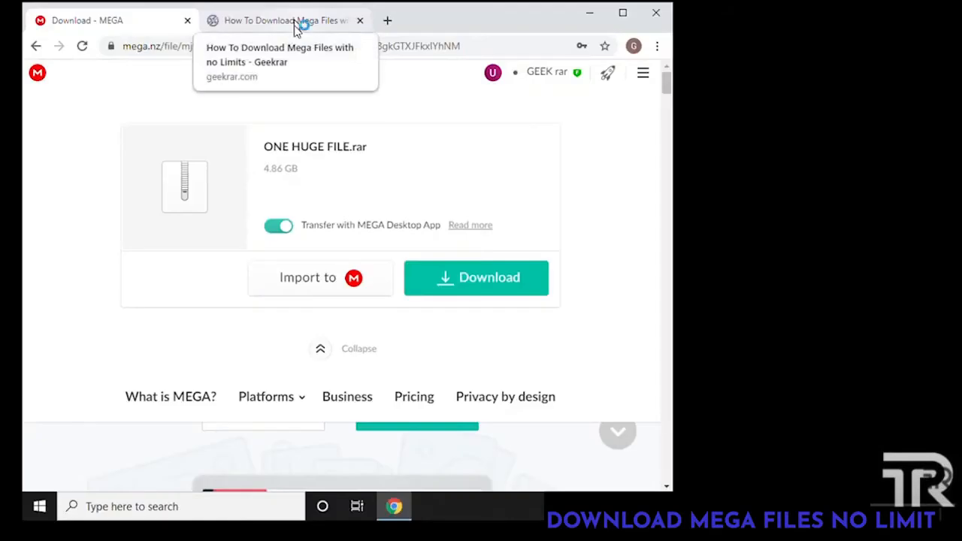
From the guide article, reach the Xtreme Download Manager site's downloads listing.
{"action": "left_click", "coordinate": [298, 21]}
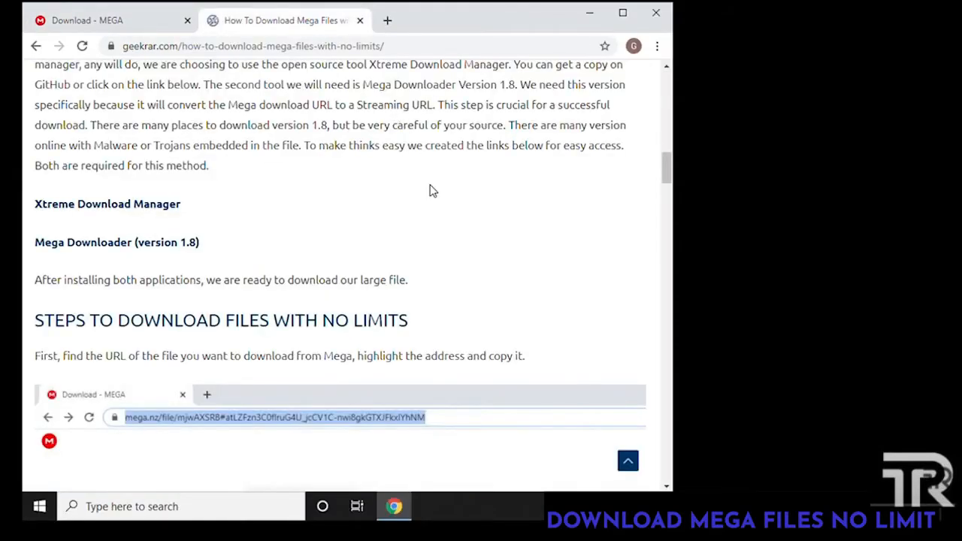
{"action": "mouse_move", "coordinate": [124, 218]}
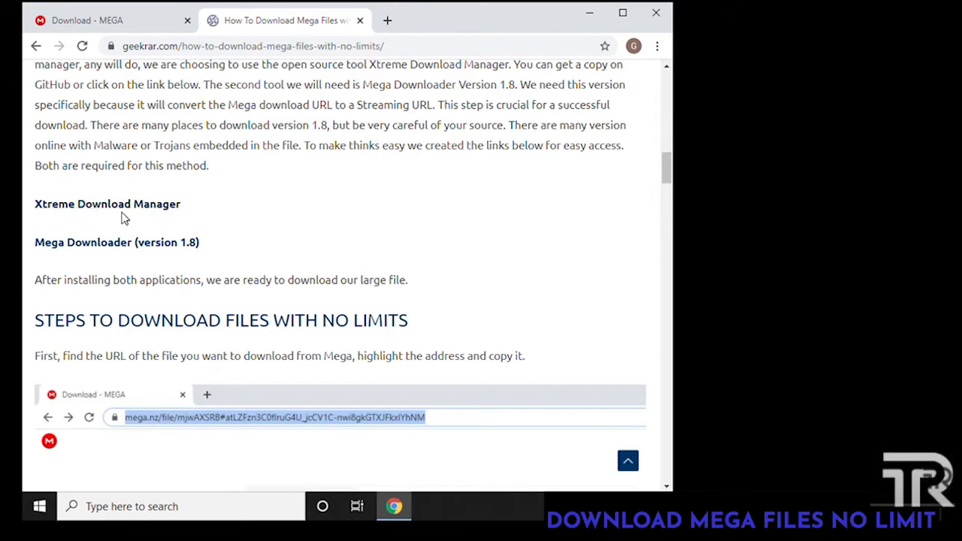
{"action": "mouse_move", "coordinate": [126, 213]}
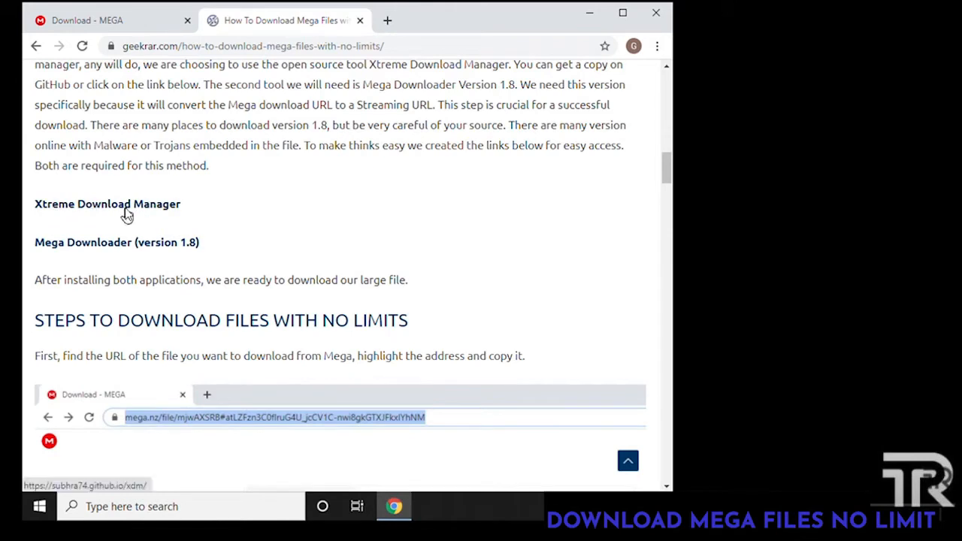
{"action": "left_click", "coordinate": [107, 205]}
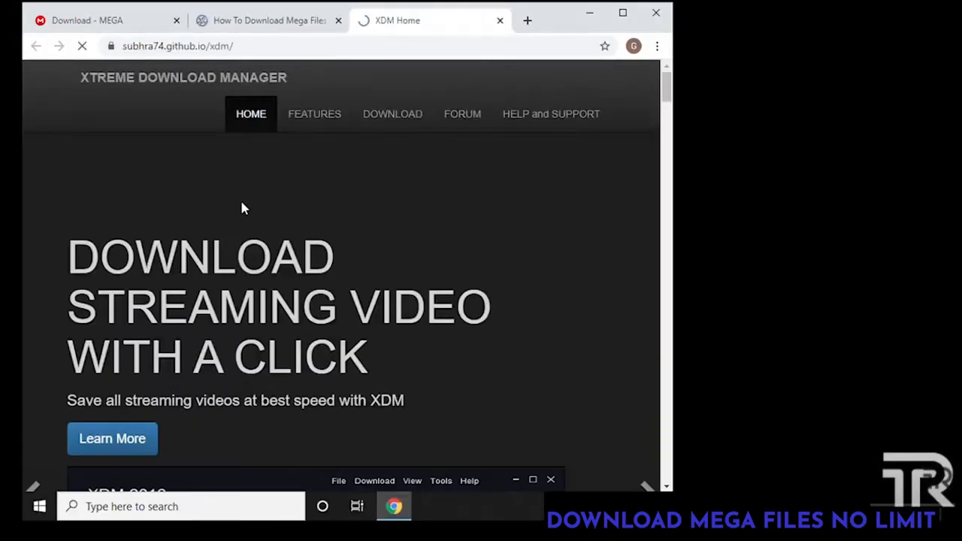
{"action": "scroll", "scroll_direction": "down", "scroll_amount": 3}
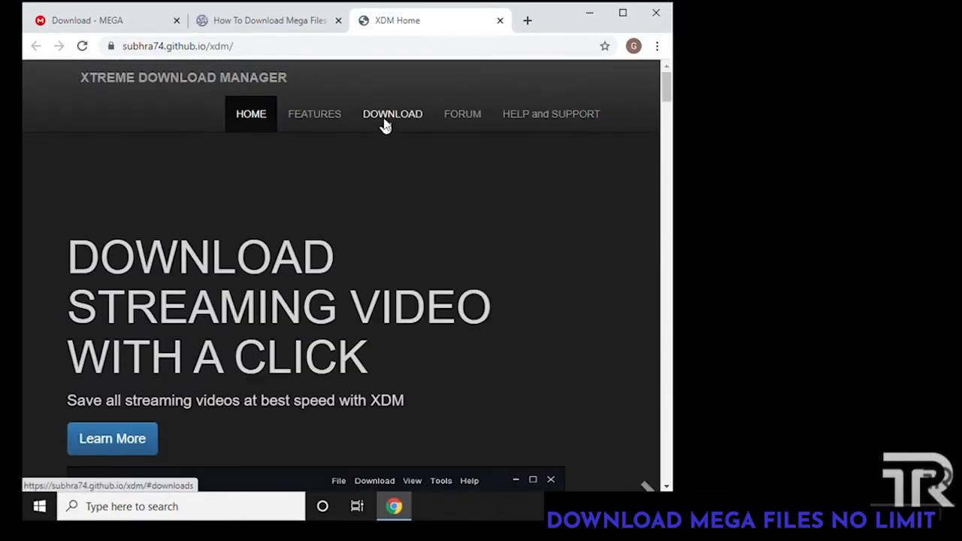
{"action": "left_click", "coordinate": [393, 114]}
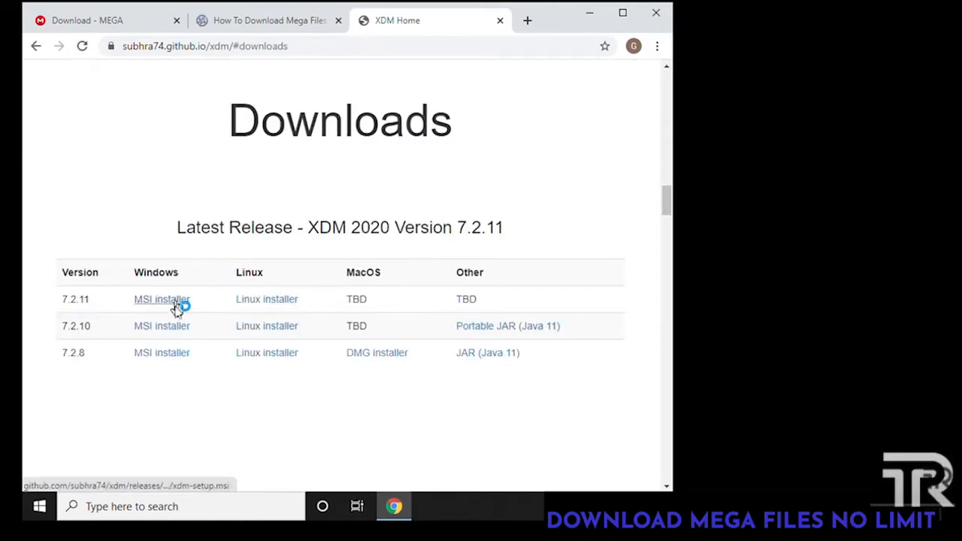
Download the Windows xdm-setup.msi installer for XDM 7.2.11.
{"action": "left_click", "coordinate": [162, 299]}
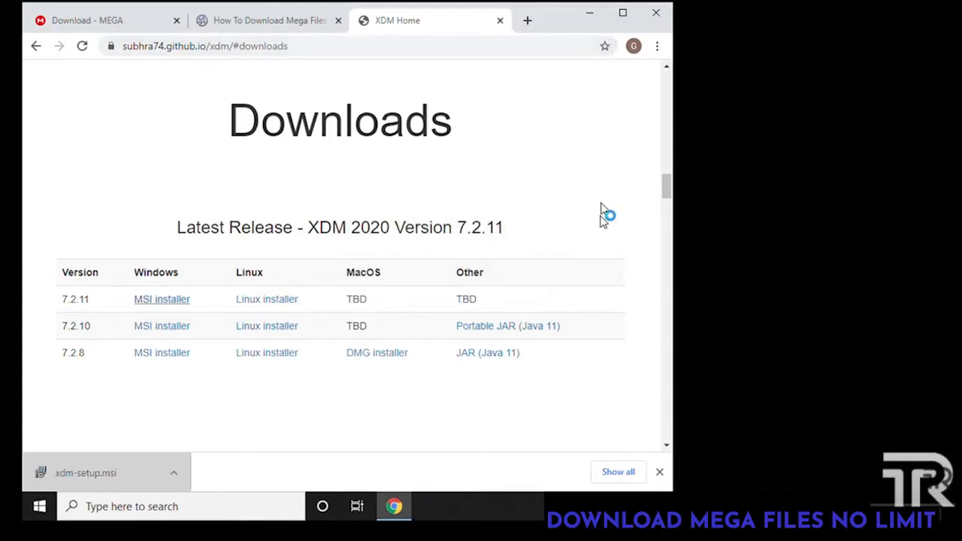
{"action": "left_click", "coordinate": [659, 472]}
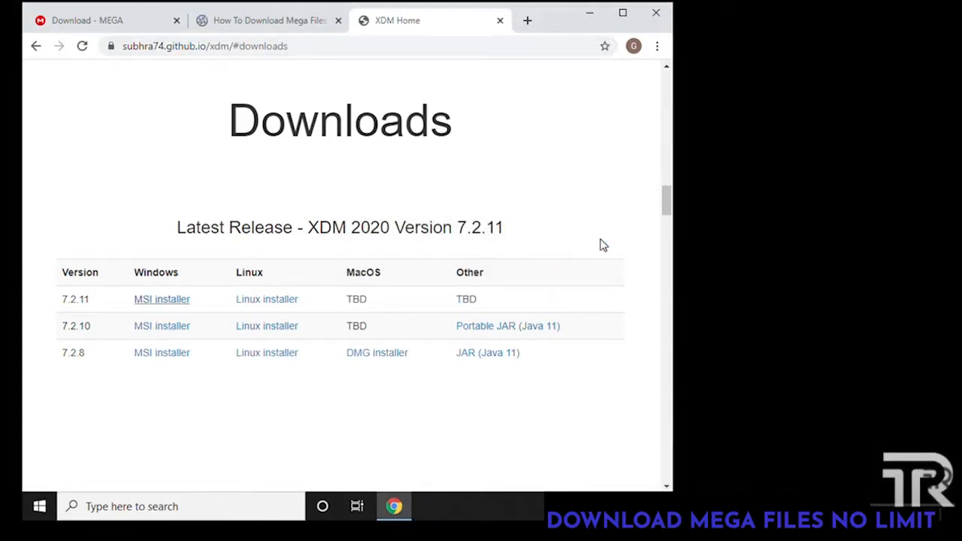
{"action": "mouse_move", "coordinate": [590, 42]}
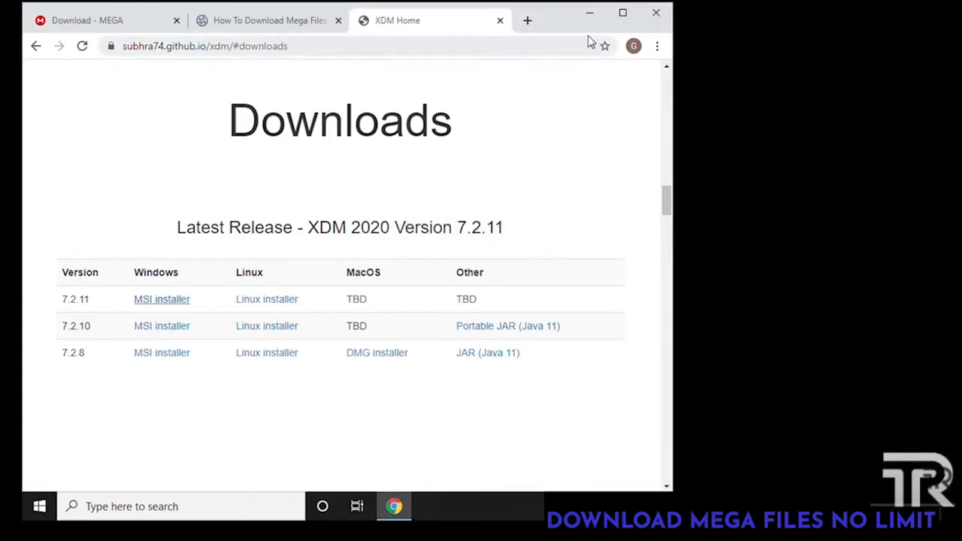
{"action": "mouse_move", "coordinate": [592, 14]}
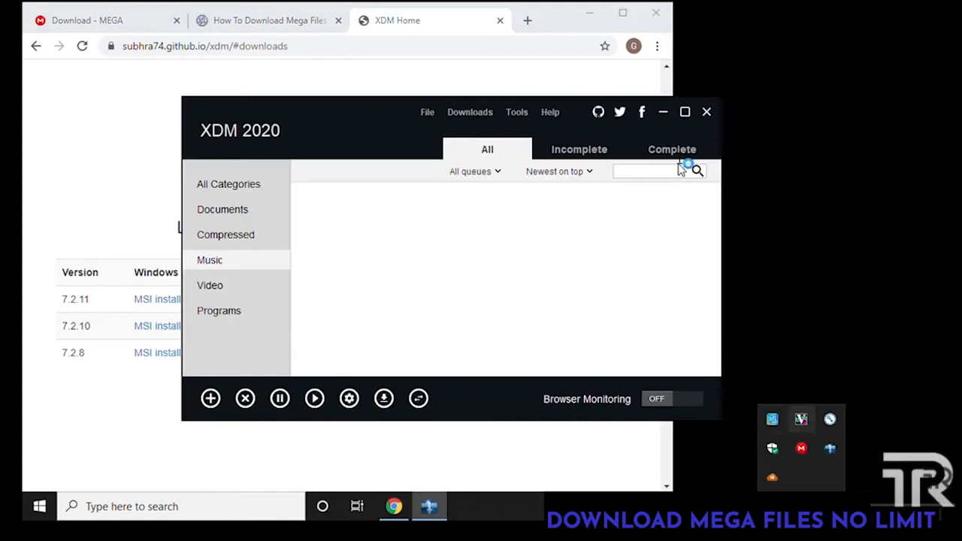
{"action": "mouse_move", "coordinate": [406, 117]}
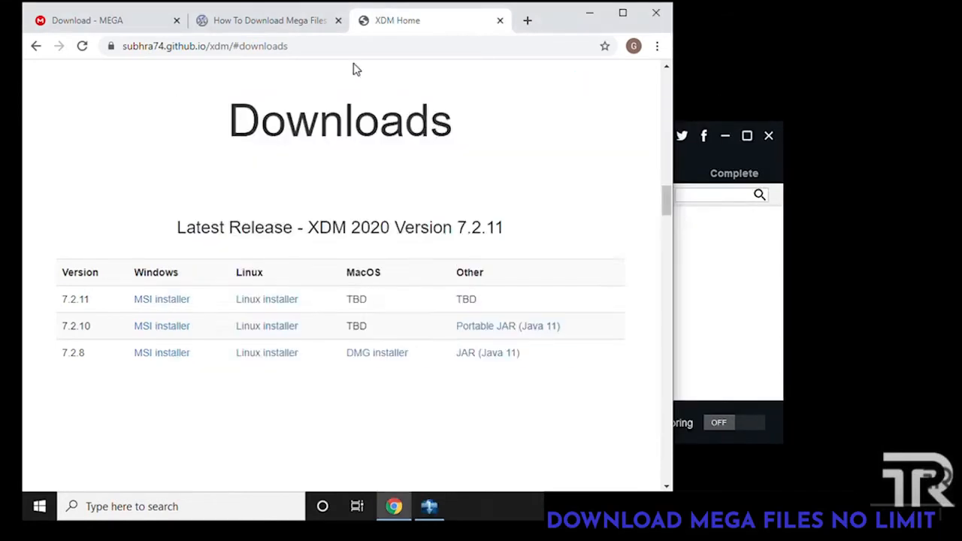
Download MegaDownloader_v1.8.exe from its MEGA page and bring up the Downloads folder.
{"action": "left_click", "coordinate": [271, 21]}
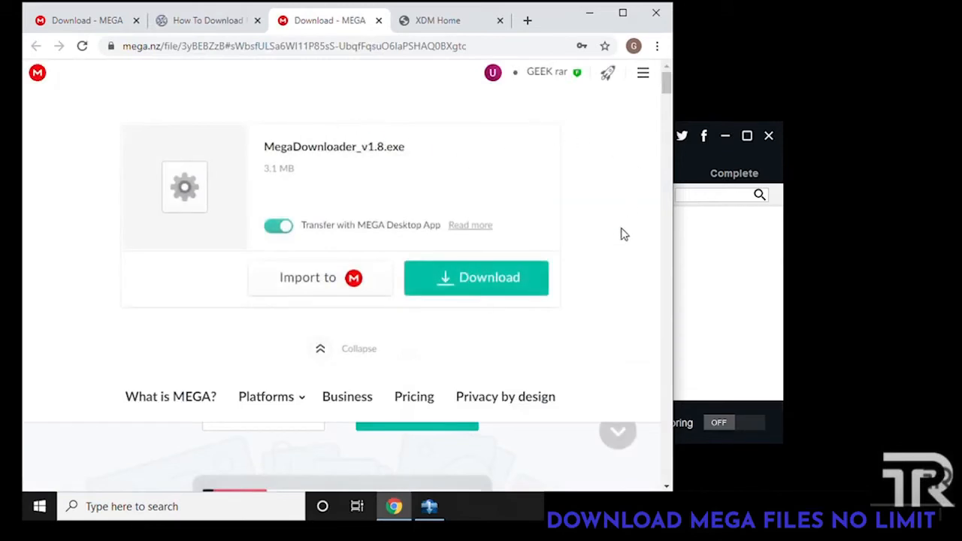
{"action": "left_click", "coordinate": [475, 277]}
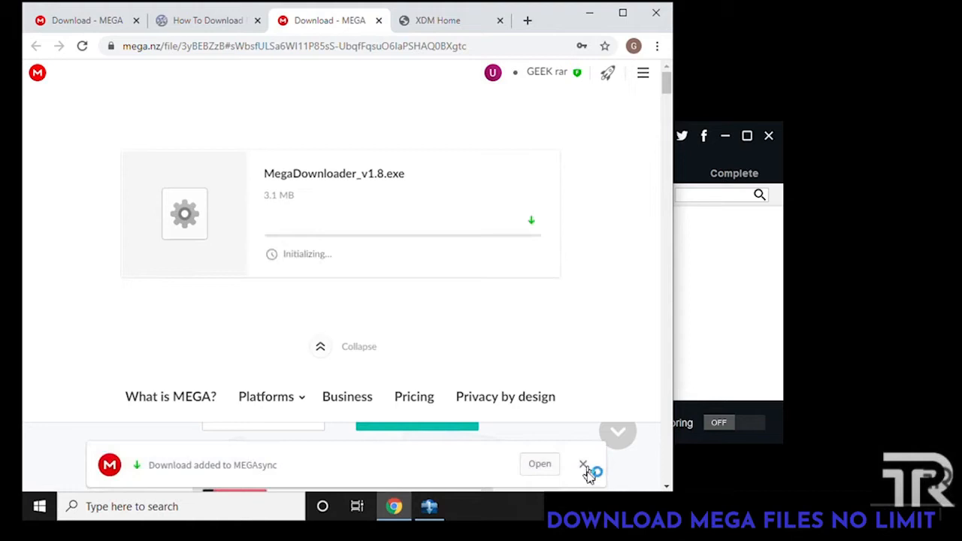
{"action": "left_click", "coordinate": [584, 463]}
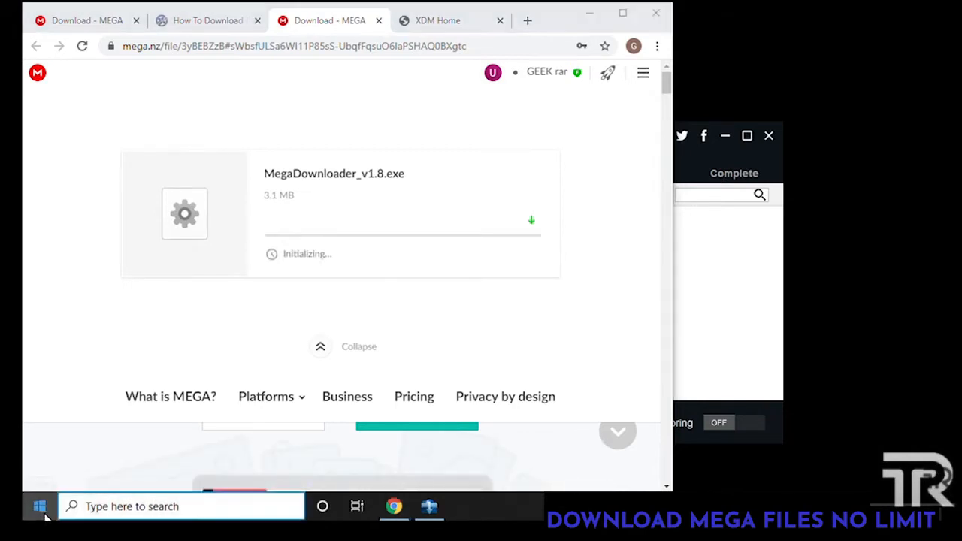
{"action": "left_click", "coordinate": [429, 510]}
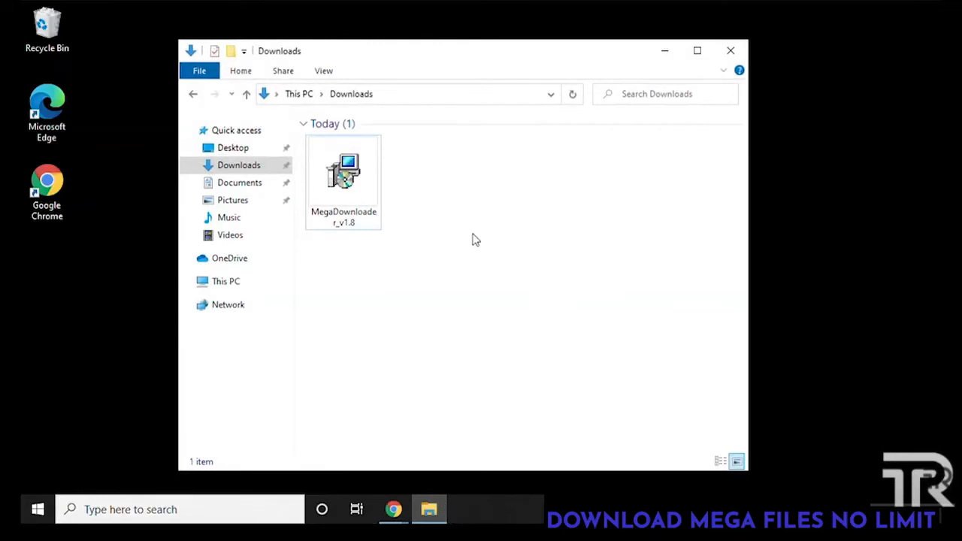
{"action": "mouse_move", "coordinate": [355, 243]}
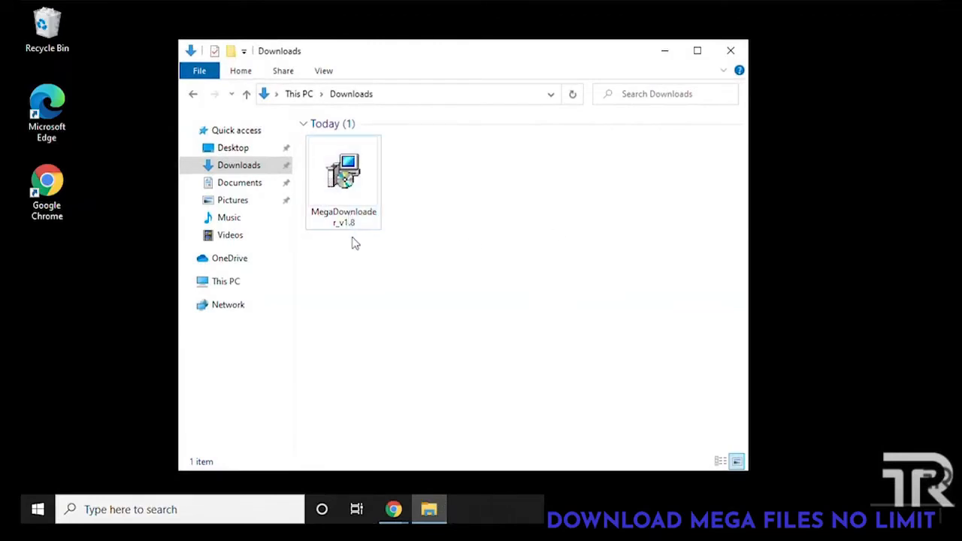
Run the downloaded MegaDownloader setup with admin rights in English.
{"action": "left_click", "coordinate": [342, 173]}
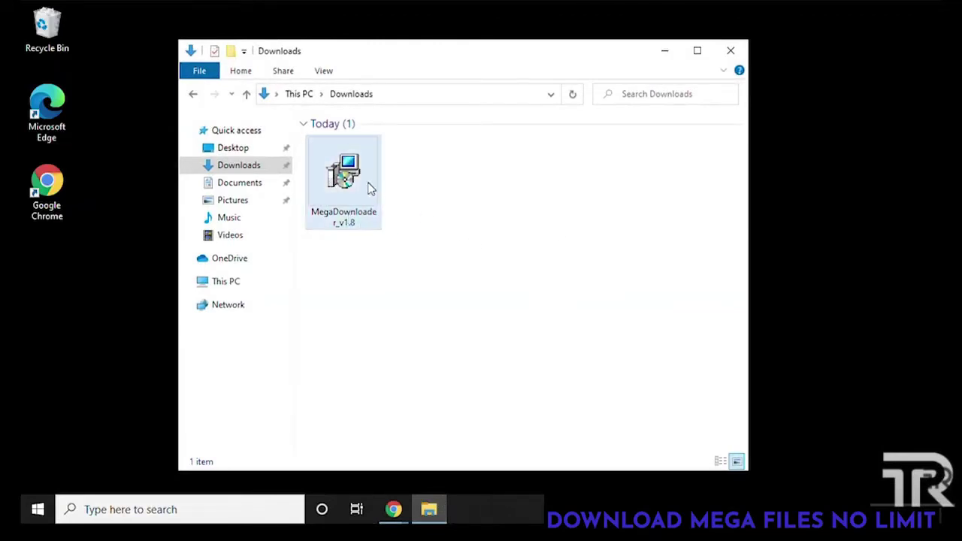
{"action": "mouse_move", "coordinate": [358, 183]}
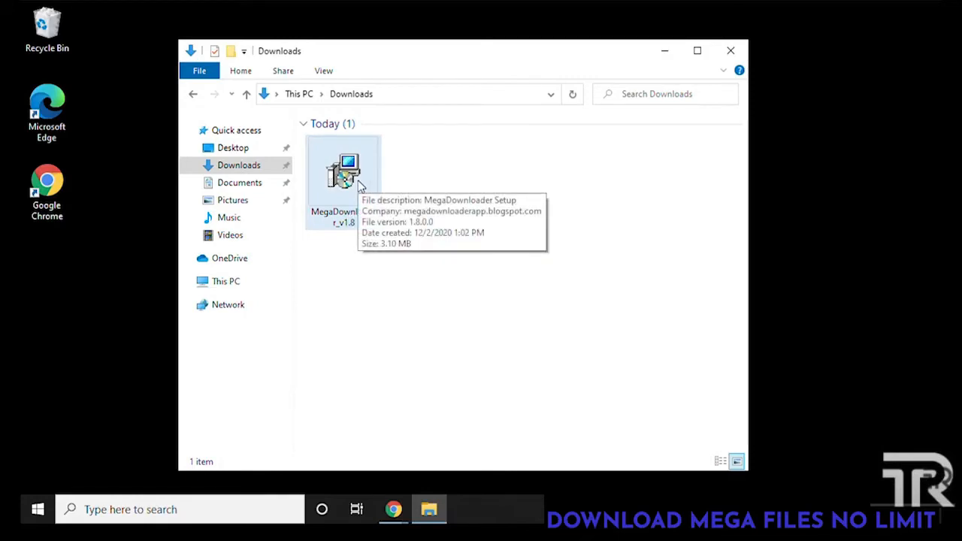
{"action": "left_click", "coordinate": [727, 47]}
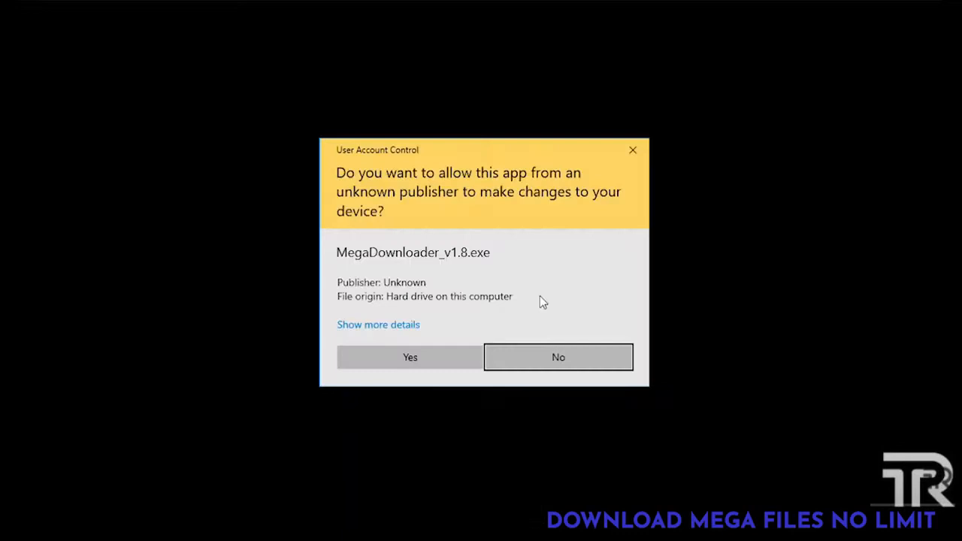
{"action": "mouse_move", "coordinate": [424, 347]}
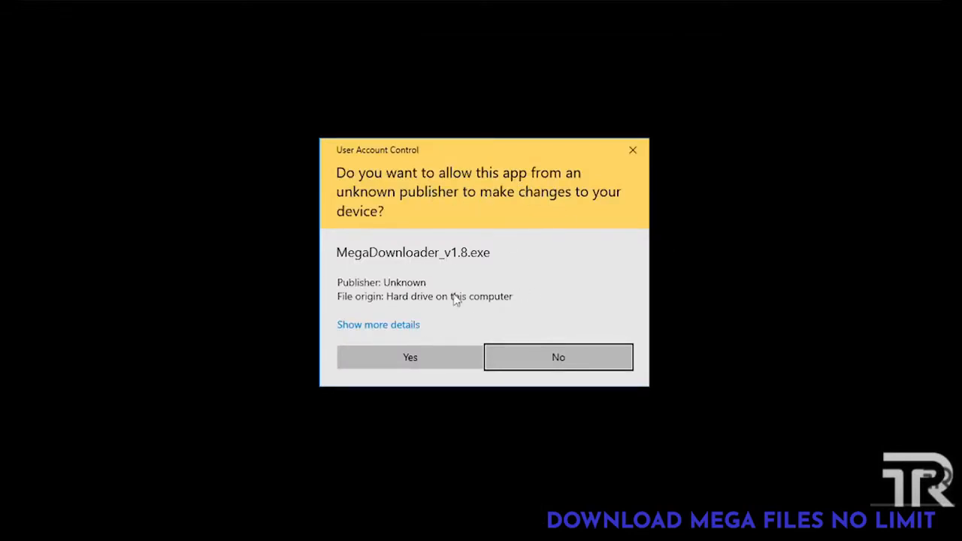
{"action": "left_click", "coordinate": [409, 358]}
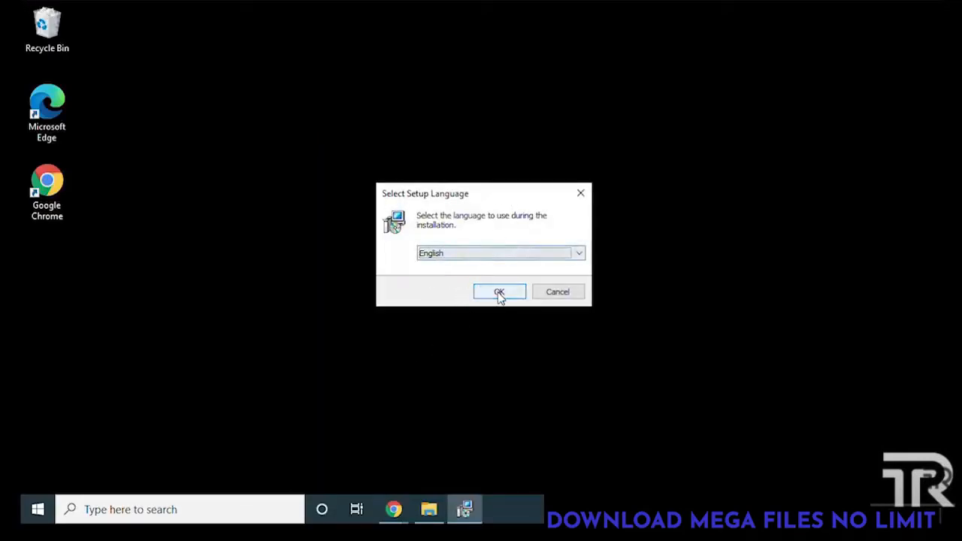
{"action": "left_click", "coordinate": [499, 292]}
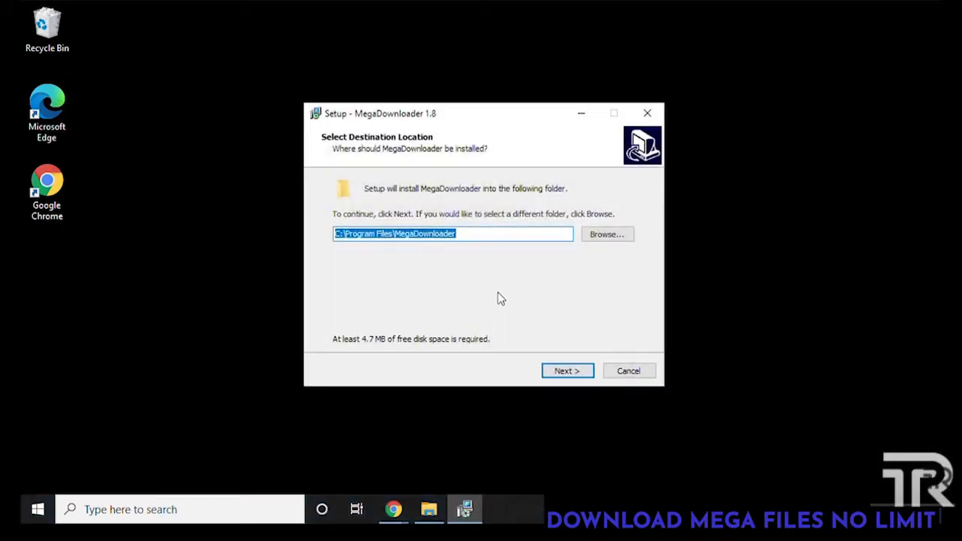
{"action": "mouse_move", "coordinate": [562, 350]}
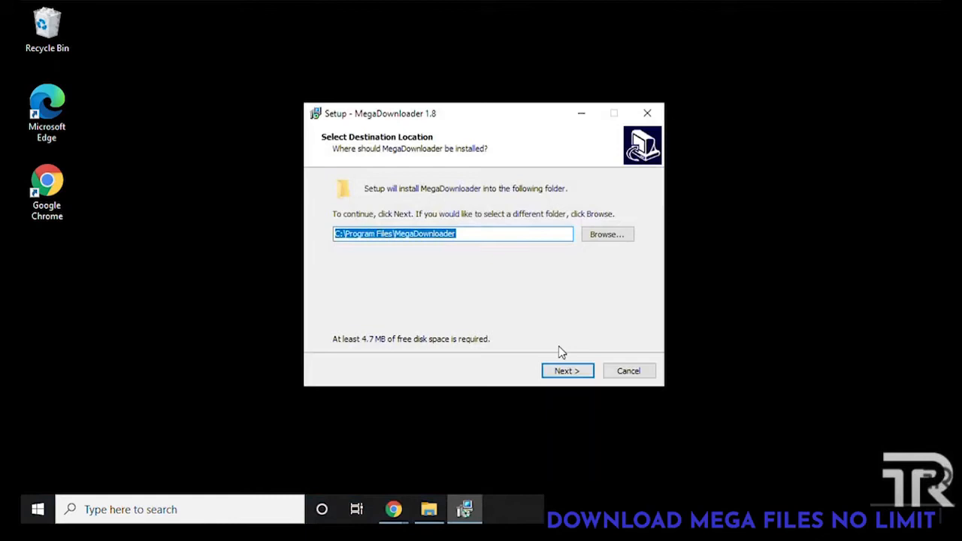
Install MegaDownloader 1.8 with default folder, shortcuts and options, then launch it.
{"action": "left_click", "coordinate": [567, 370]}
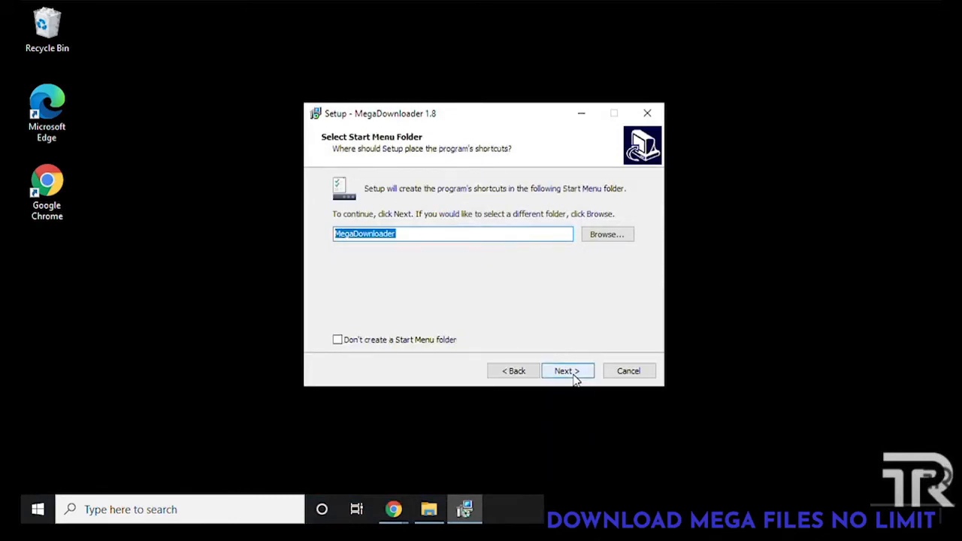
{"action": "left_click", "coordinate": [566, 370]}
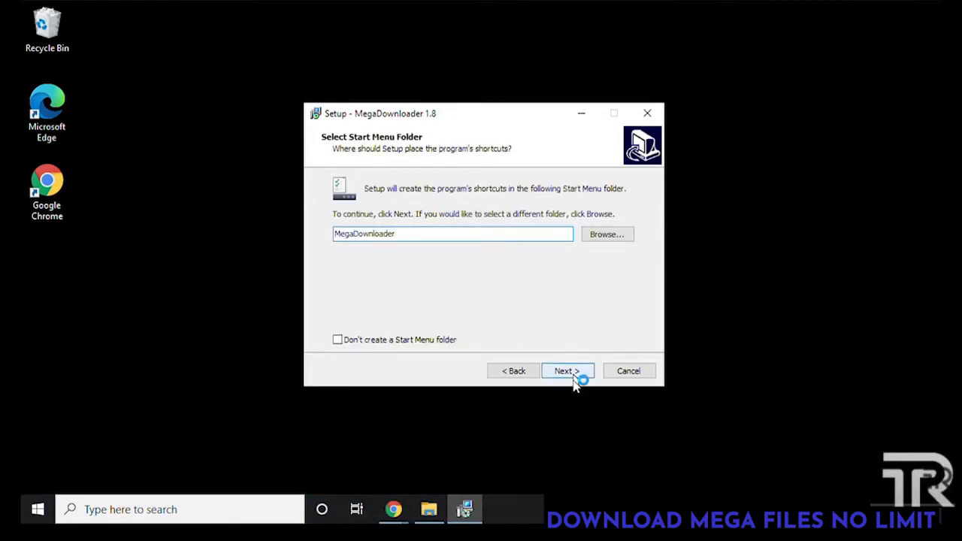
{"action": "left_click", "coordinate": [567, 369]}
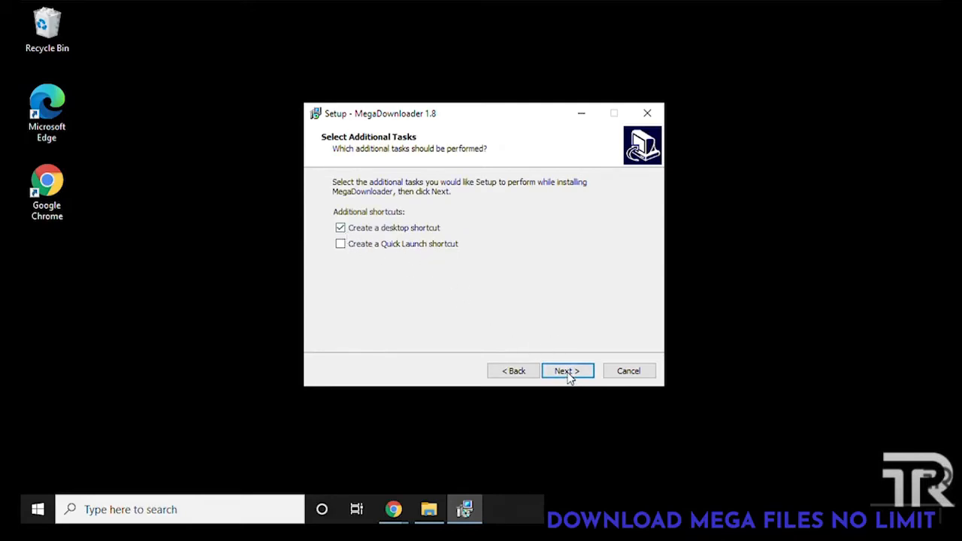
{"action": "left_click", "coordinate": [567, 370]}
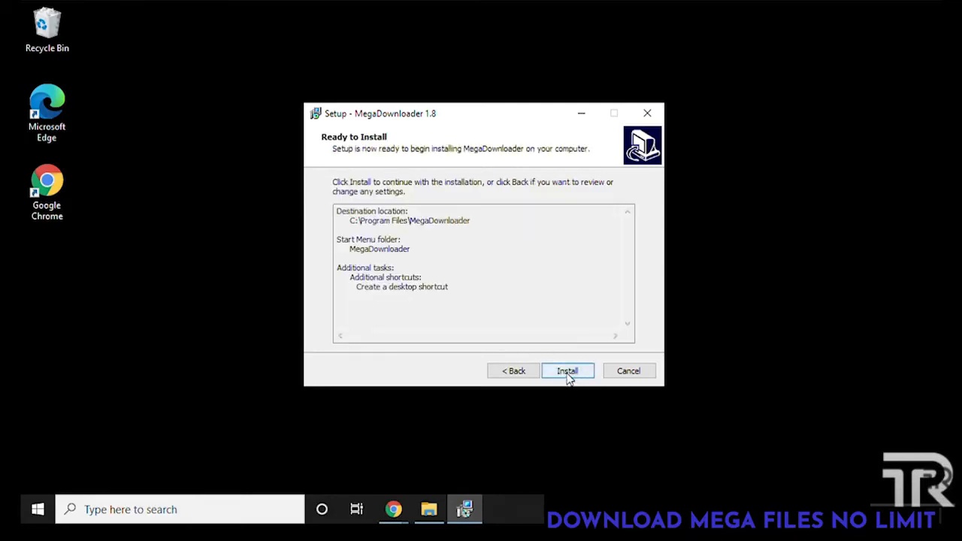
{"action": "left_click", "coordinate": [569, 370]}
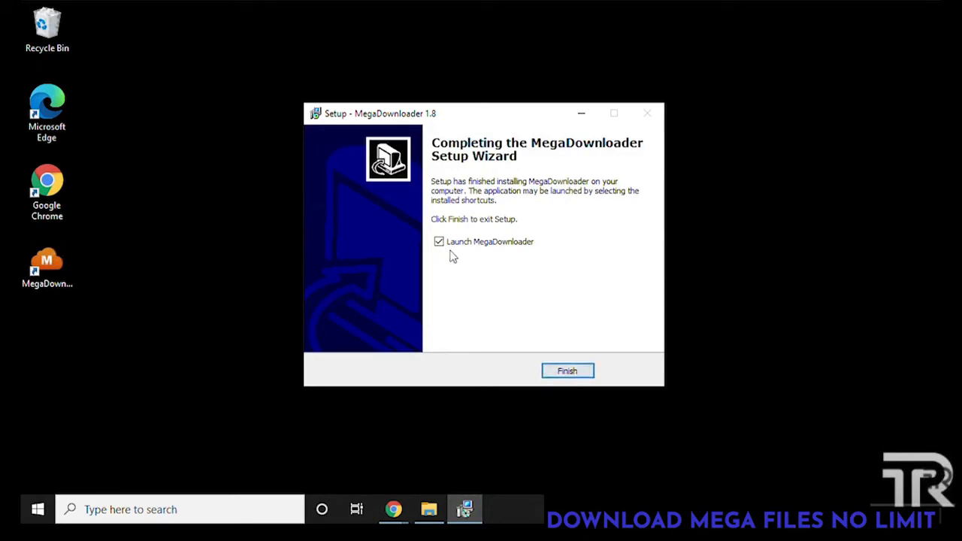
{"action": "left_click", "coordinate": [568, 370]}
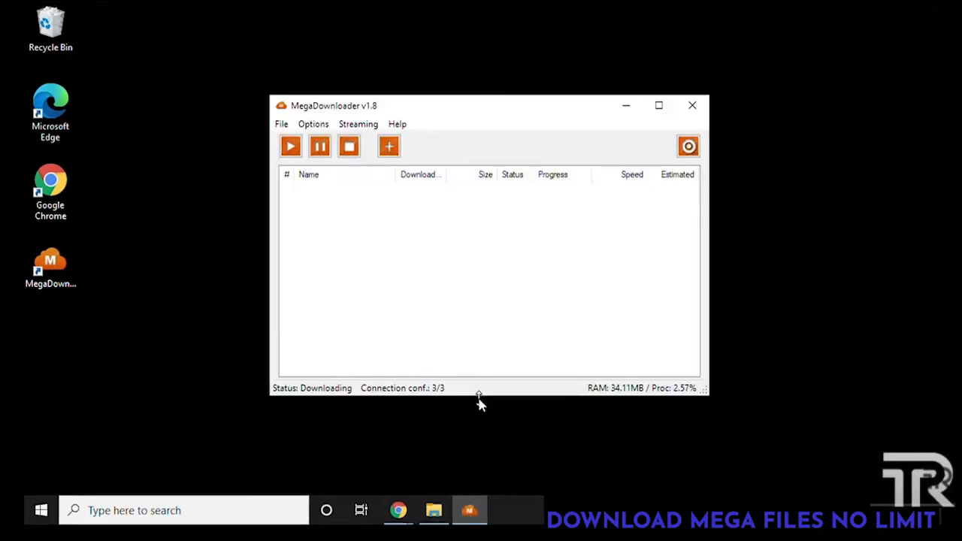
{"action": "mouse_move", "coordinate": [382, 465]}
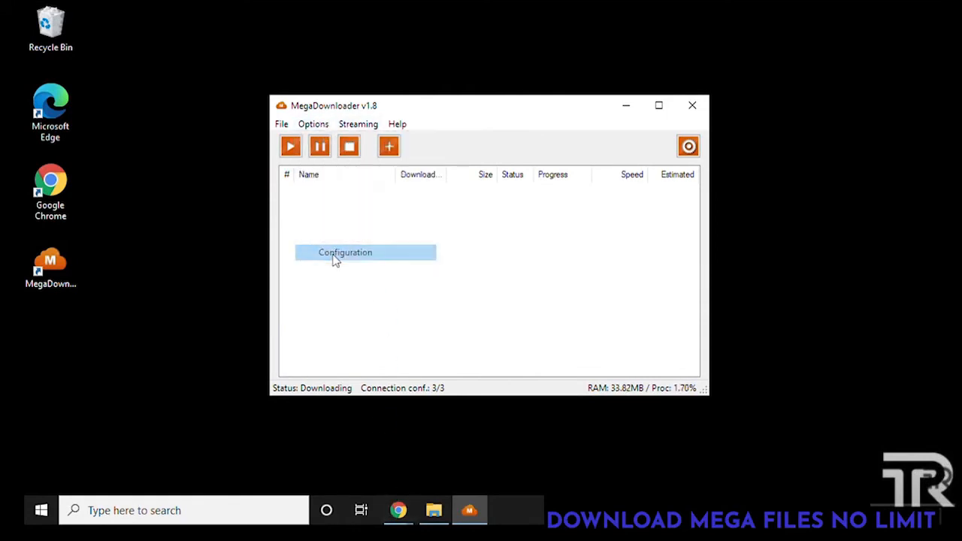
Enable 'Use streaming server' on port 54321 in Configuration > Streaming and save it.
{"action": "left_click", "coordinate": [345, 253]}
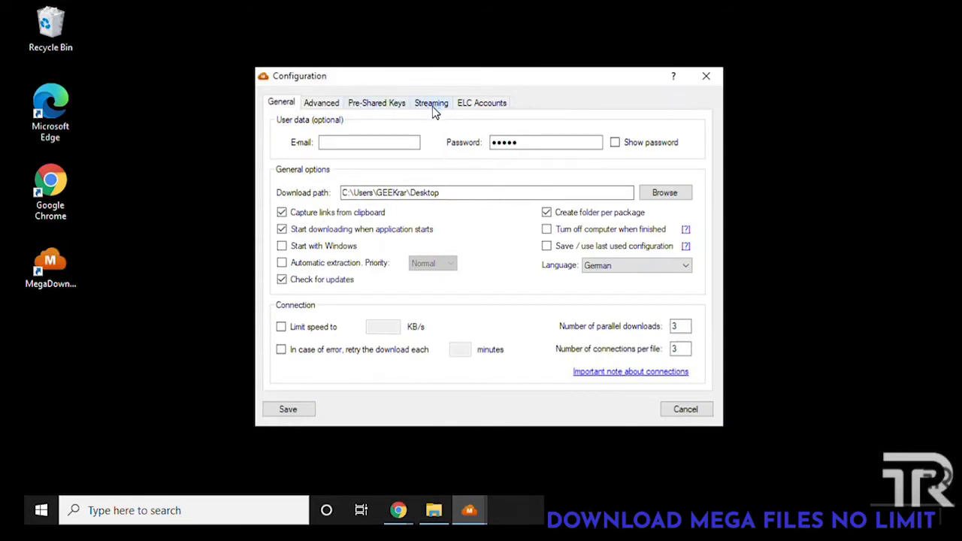
{"action": "left_click", "coordinate": [430, 102]}
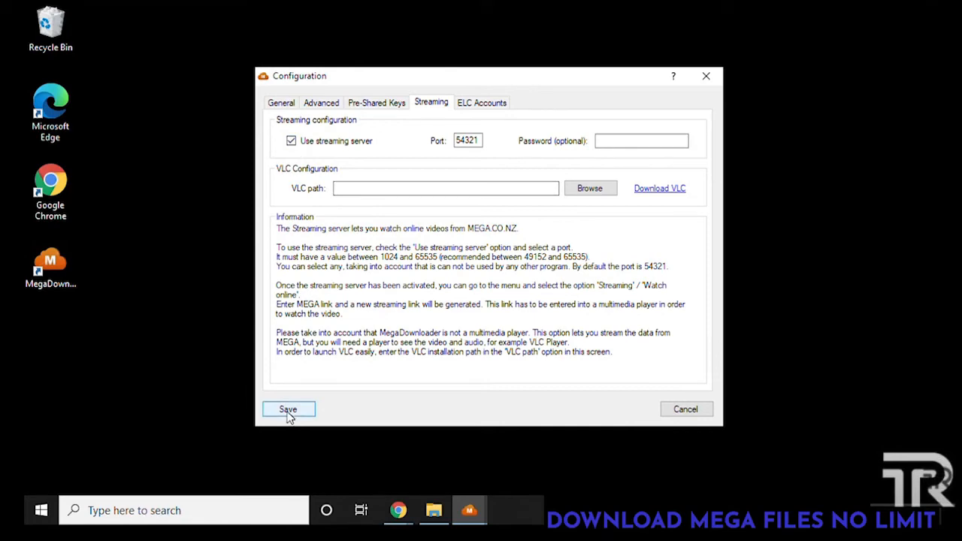
{"action": "left_click", "coordinate": [288, 409]}
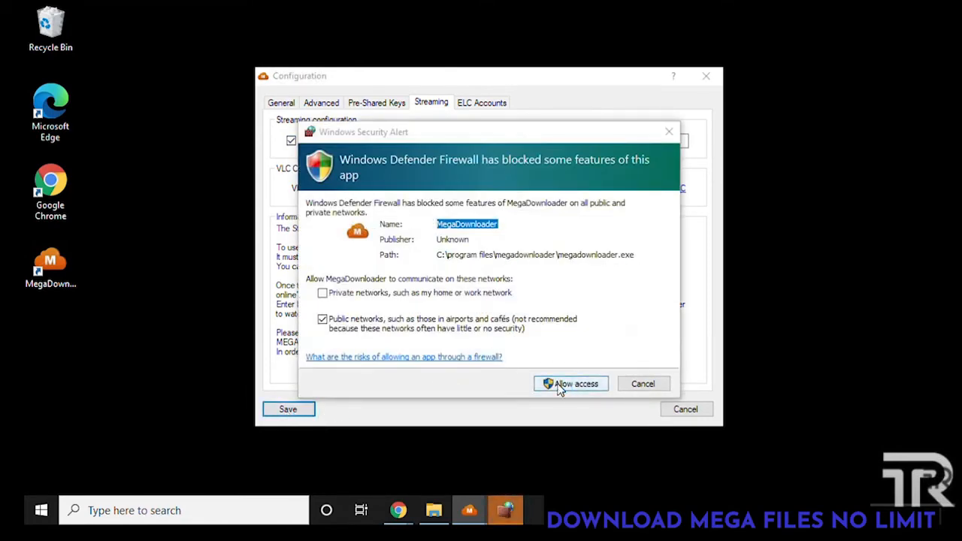
{"action": "left_click", "coordinate": [571, 383]}
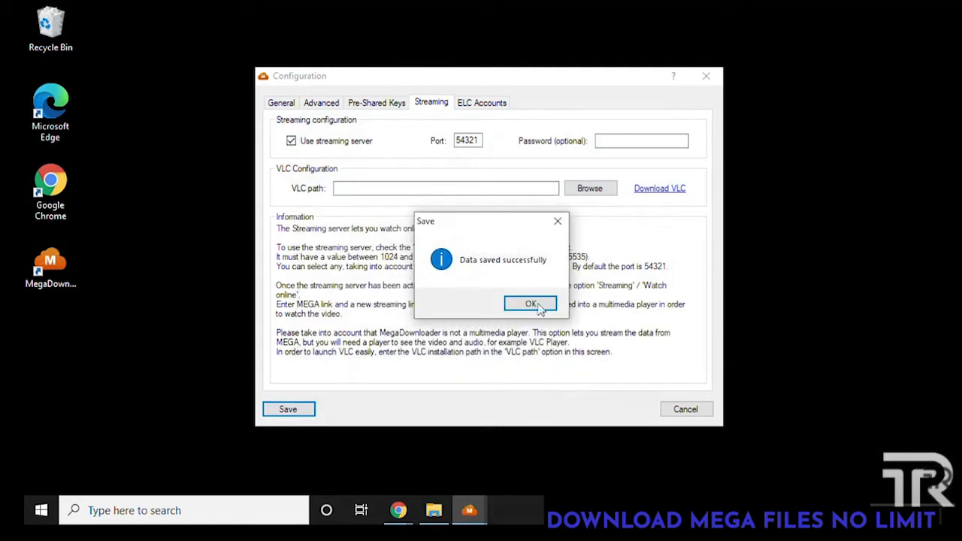
{"action": "left_click", "coordinate": [529, 304]}
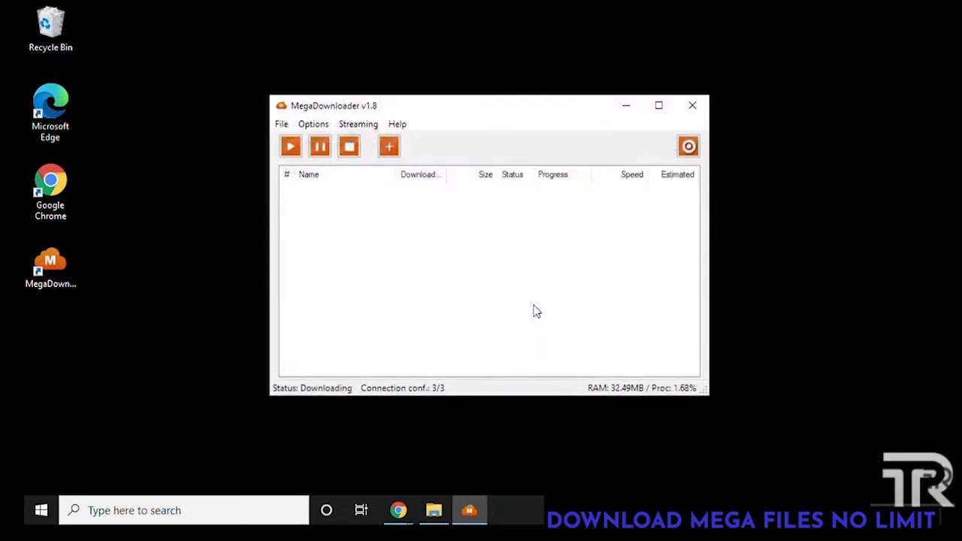
{"action": "mouse_move", "coordinate": [458, 352]}
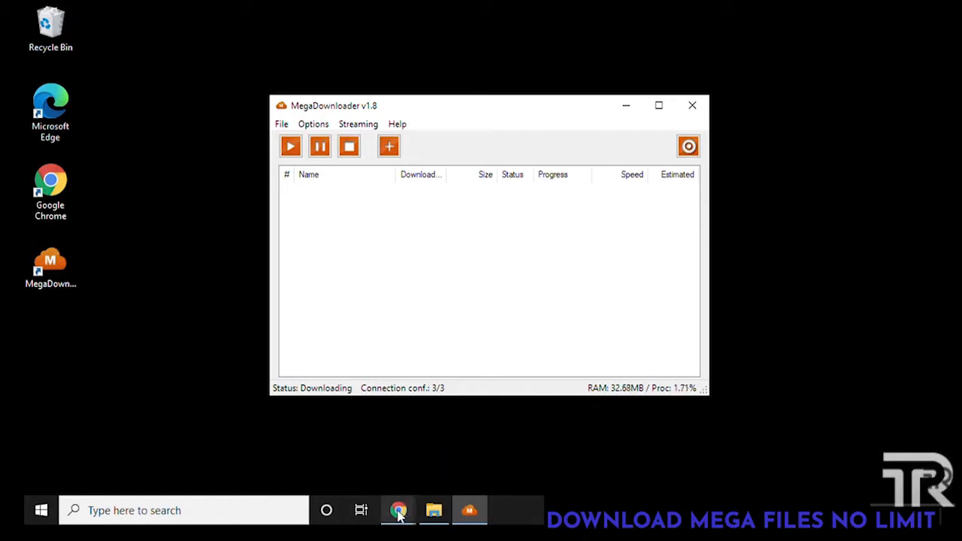
Copy the mega.nz share URL of ONE HUGE FILE.rar from Chrome's address bar.
{"action": "left_click", "coordinate": [397, 511]}
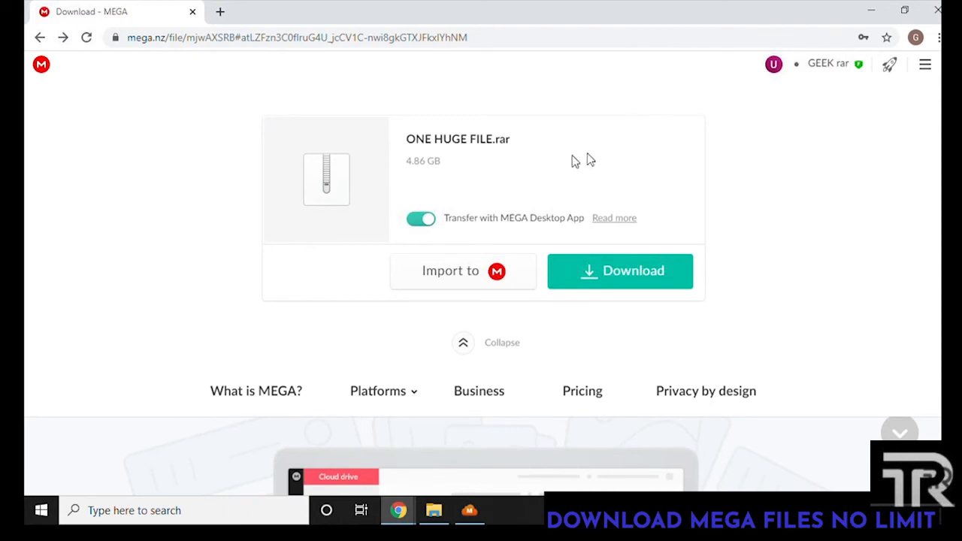
{"action": "mouse_move", "coordinate": [421, 162]}
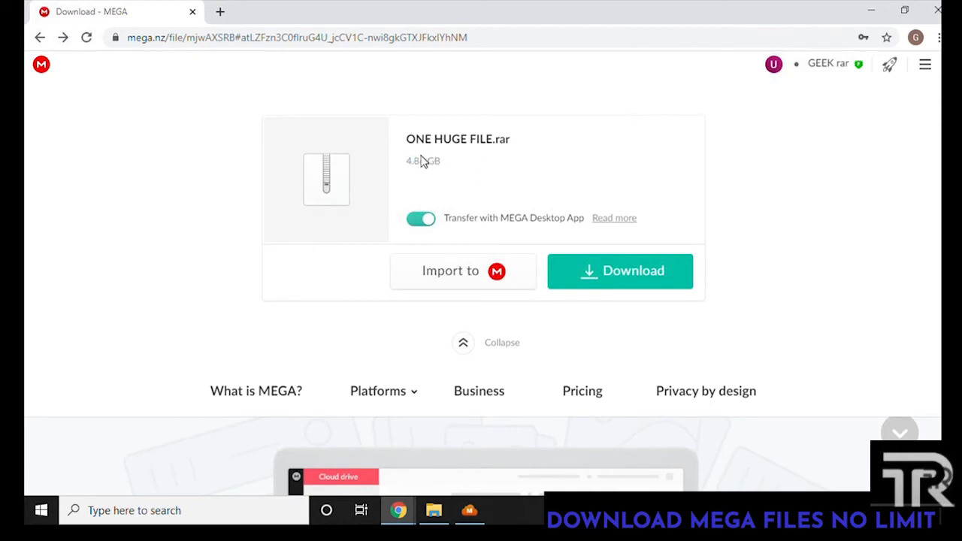
{"action": "mouse_move", "coordinate": [419, 175]}
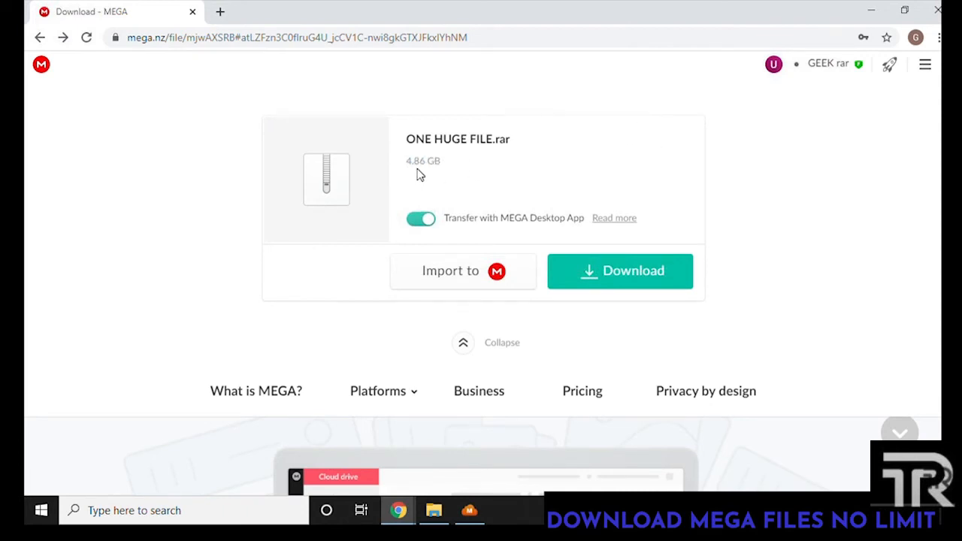
{"action": "mouse_move", "coordinate": [460, 172]}
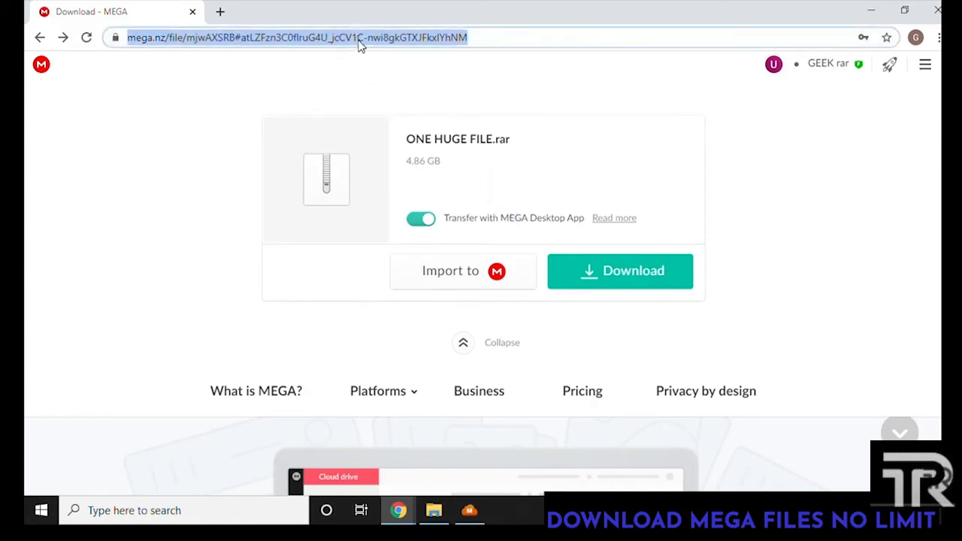
{"action": "right_click", "coordinate": [359, 37]}
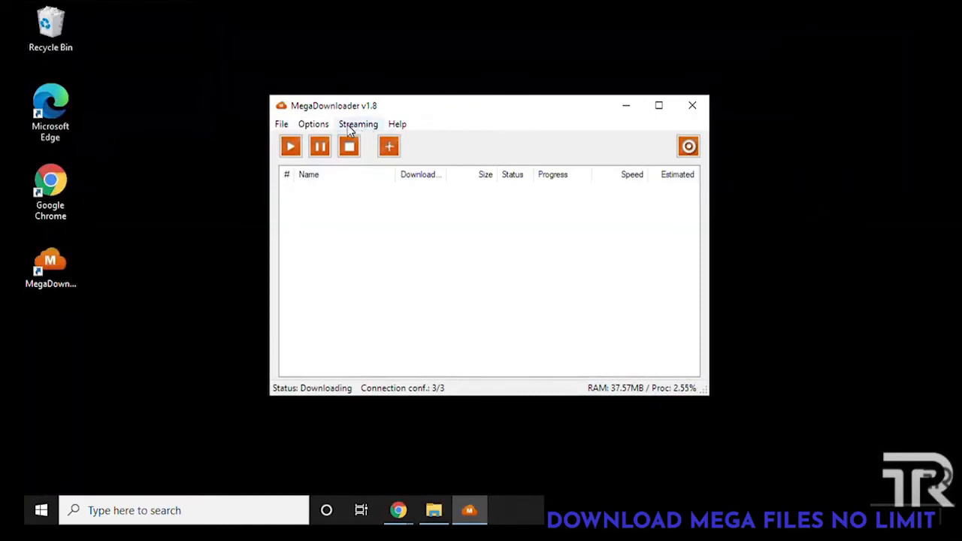
{"action": "mouse_move", "coordinate": [357, 130]}
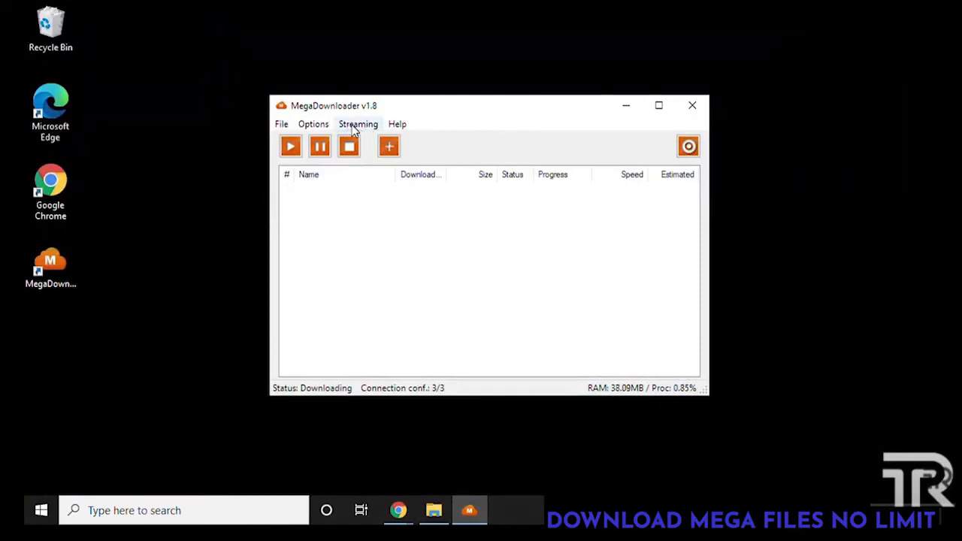
Paste the MEGA link into Streaming > Watch online and copy the generated localhost:54321 URL.
{"action": "left_click", "coordinate": [357, 123]}
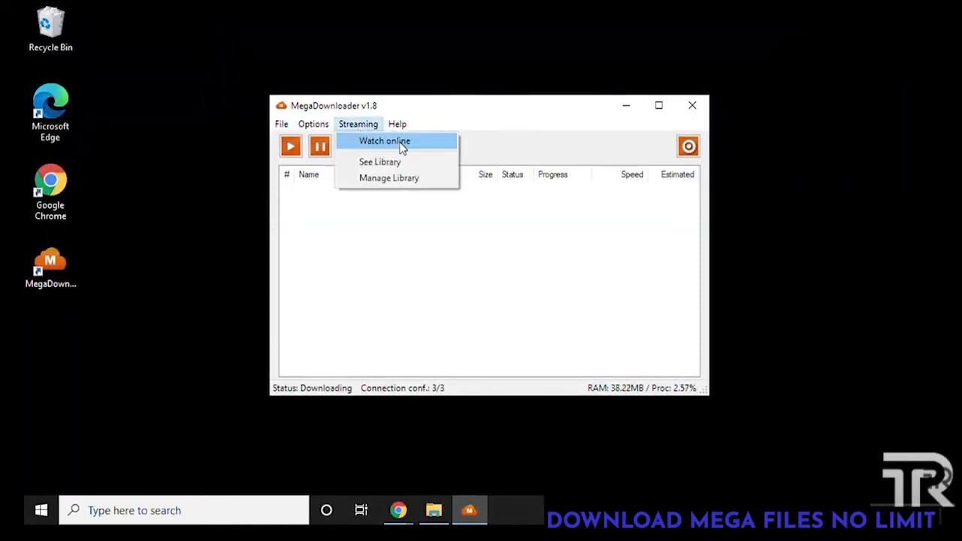
{"action": "left_click", "coordinate": [384, 141]}
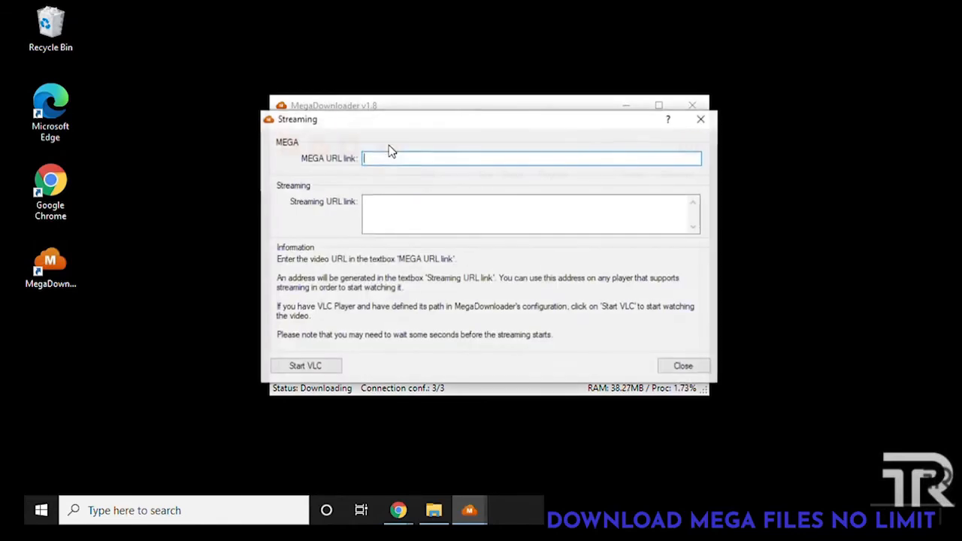
{"action": "right_click", "coordinate": [391, 157]}
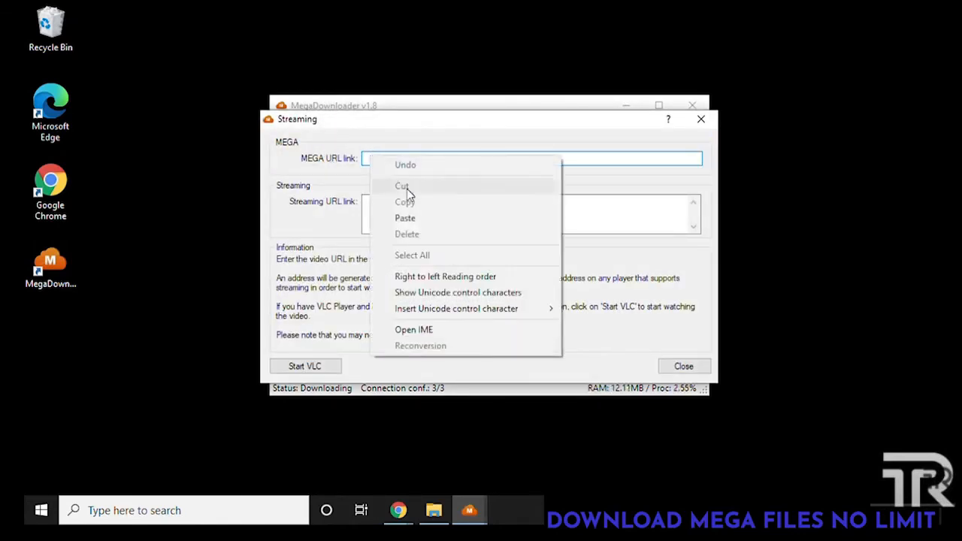
{"action": "left_click", "coordinate": [404, 217]}
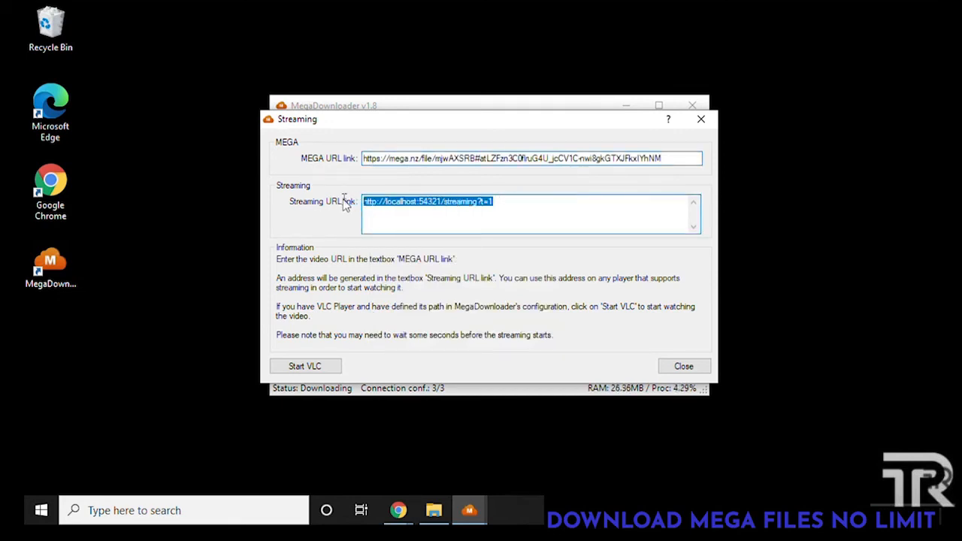
{"action": "right_click", "coordinate": [429, 201]}
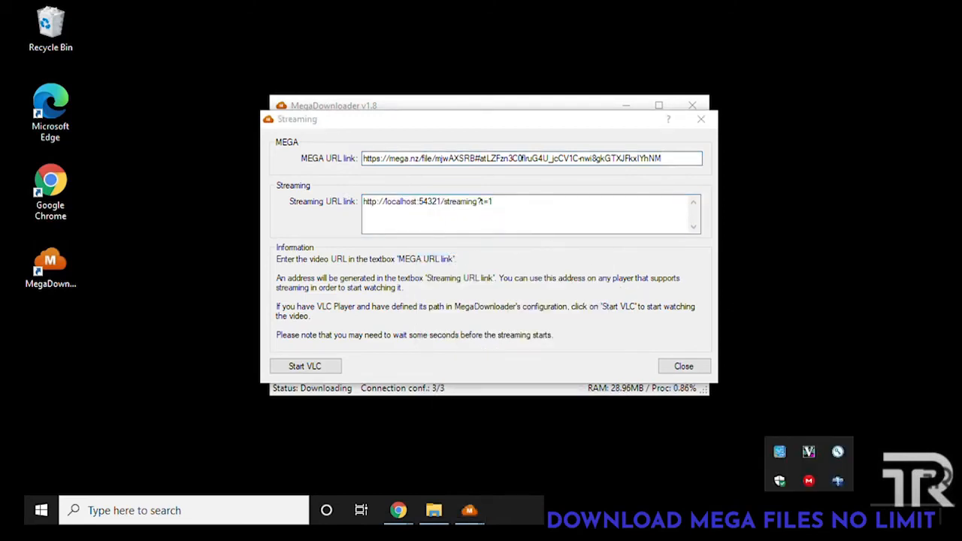
Add a new download in XDM via File > Add URL using the streaming link.
{"action": "left_click", "coordinate": [838, 478]}
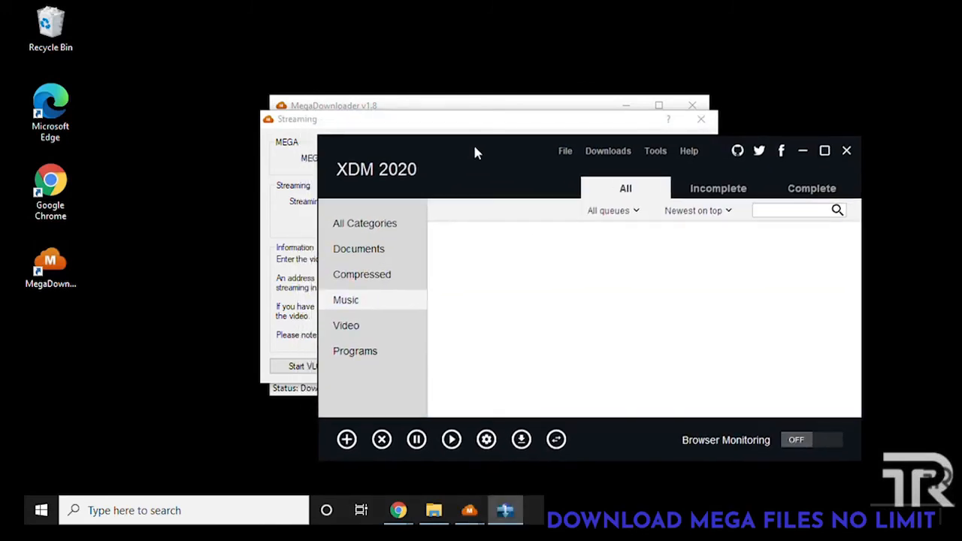
{"action": "left_click", "coordinate": [566, 150]}
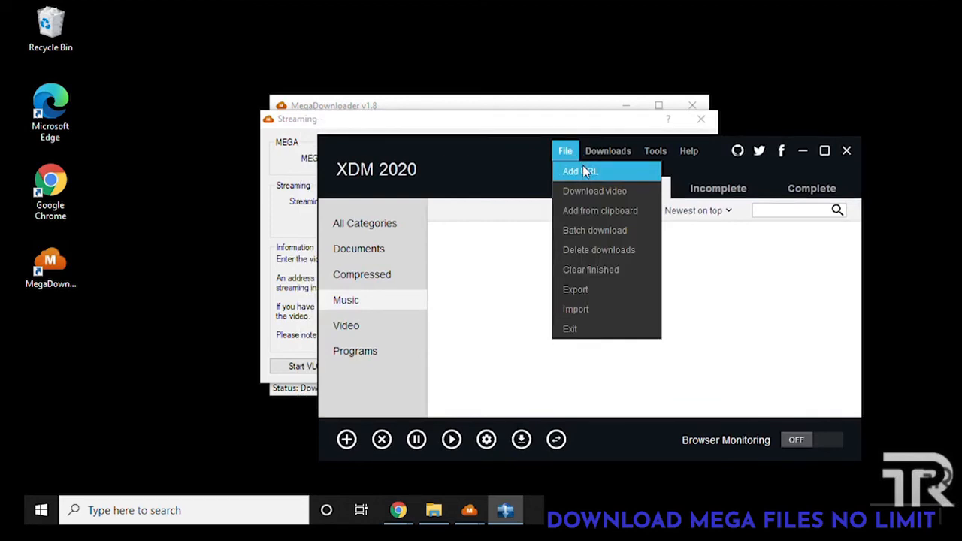
{"action": "left_click", "coordinate": [581, 171]}
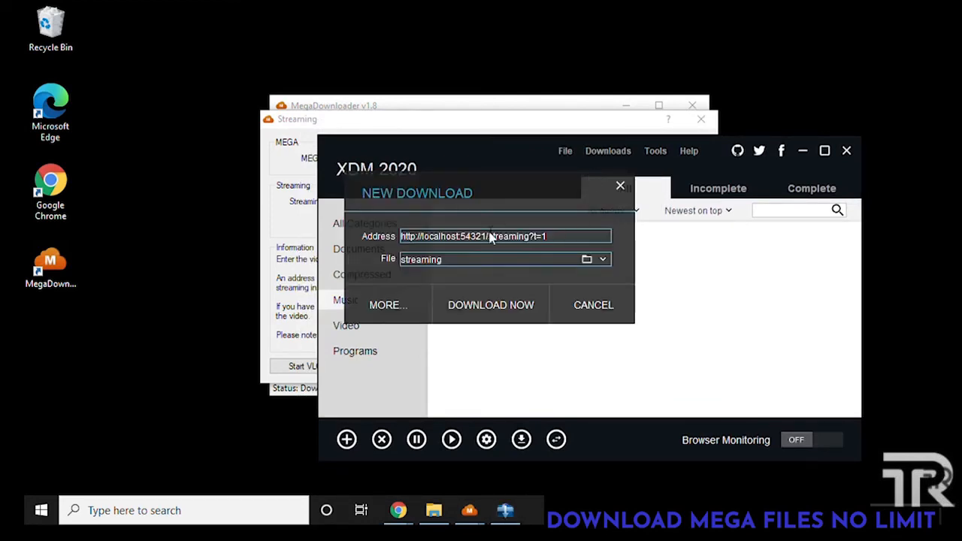
{"action": "mouse_move", "coordinate": [418, 244]}
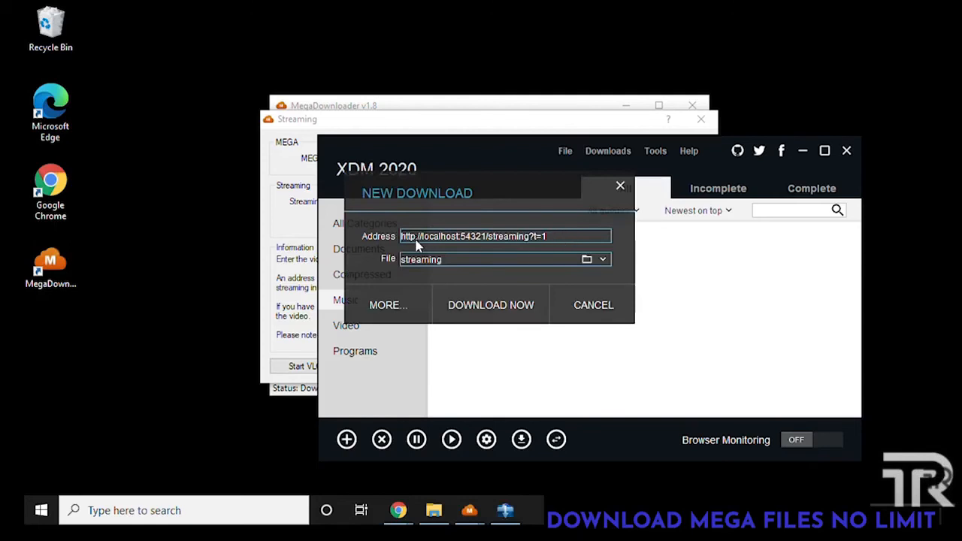
{"action": "mouse_move", "coordinate": [421, 273]}
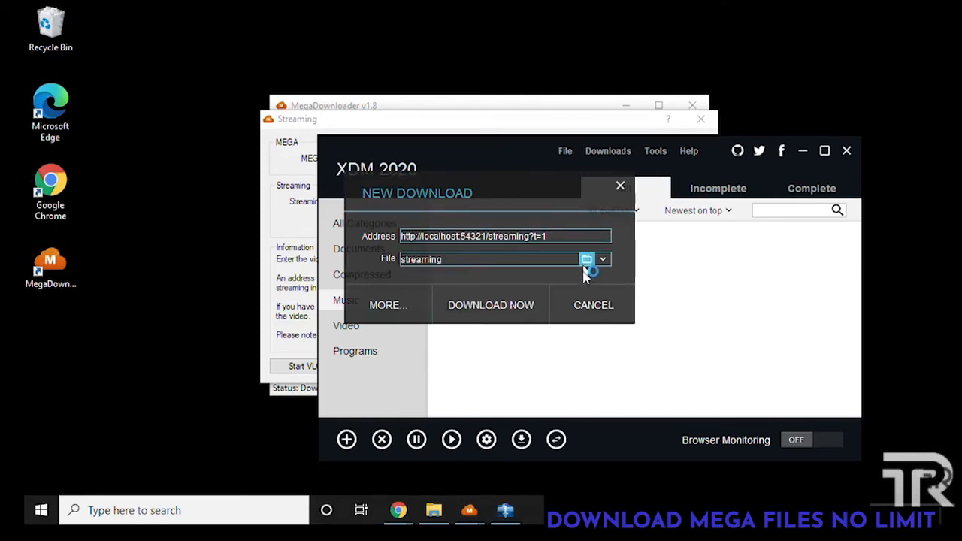
Save ONE HUGE FILE.rar to the Downloads folder and start the download now.
{"action": "left_click", "coordinate": [586, 258]}
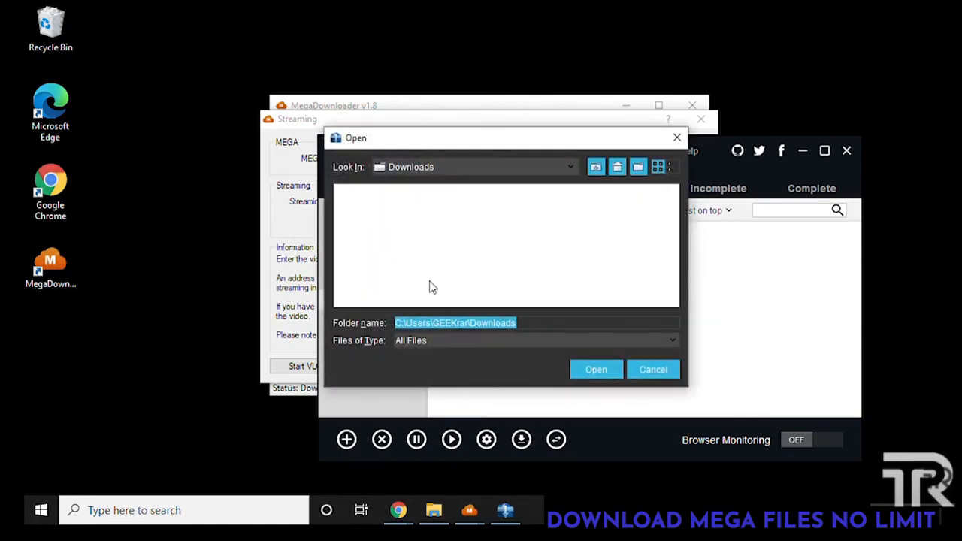
{"action": "mouse_move", "coordinate": [595, 370]}
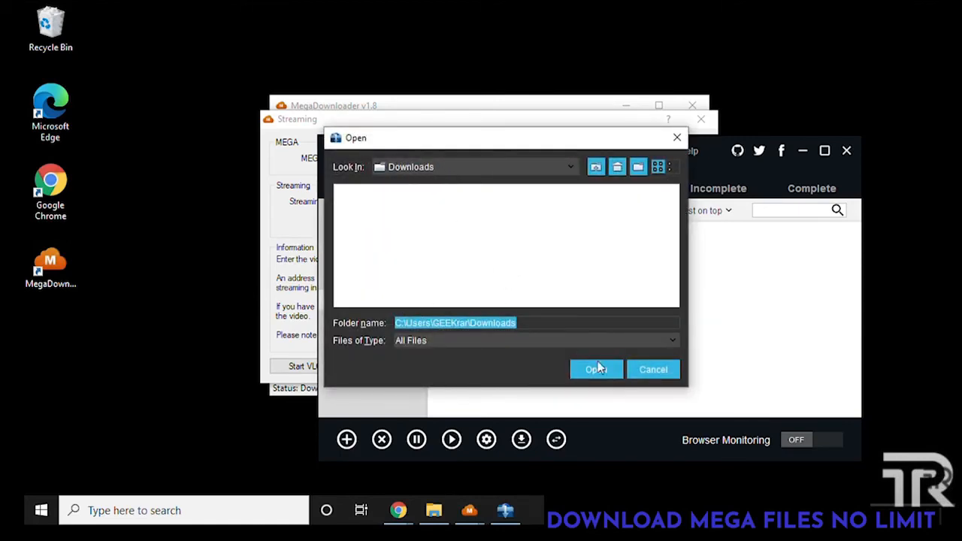
{"action": "left_click", "coordinate": [595, 370]}
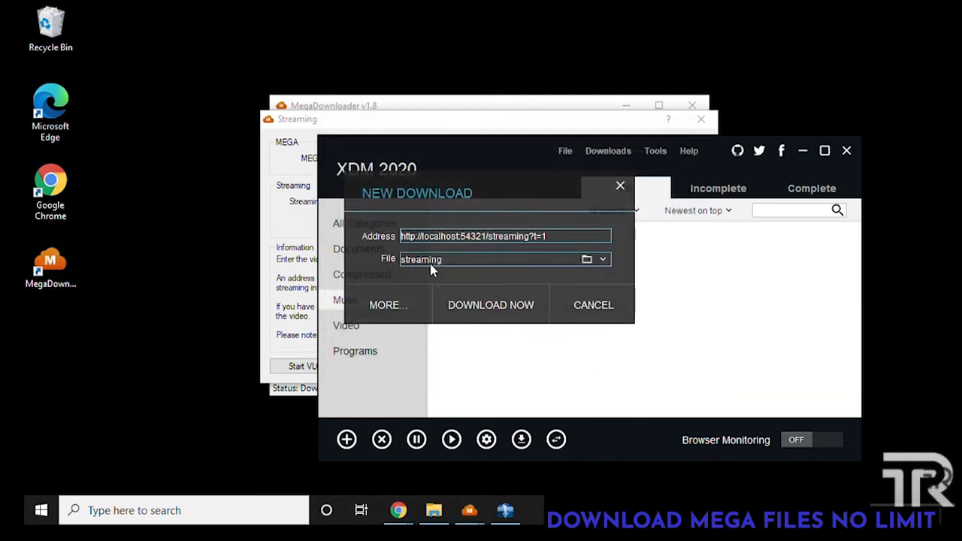
{"action": "mouse_move", "coordinate": [490, 303]}
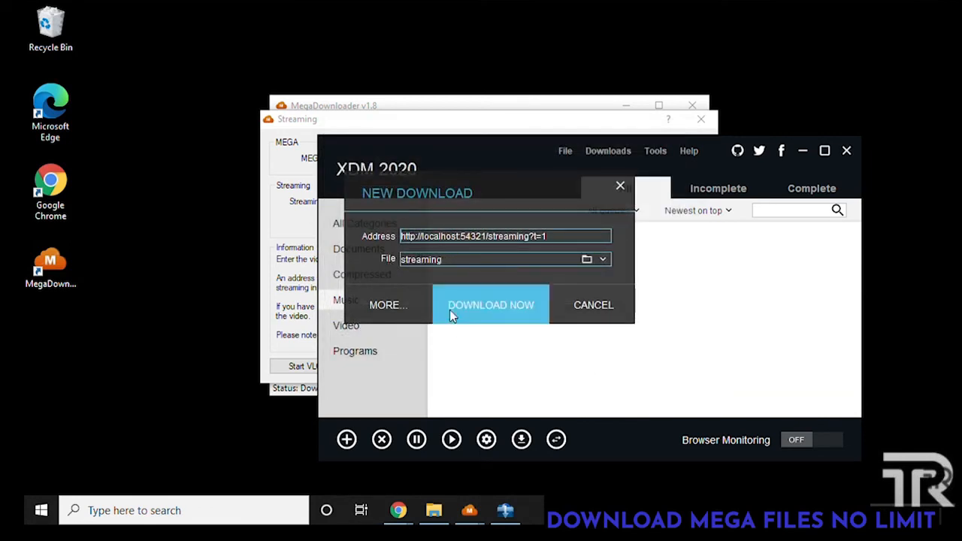
{"action": "left_click", "coordinate": [490, 303]}
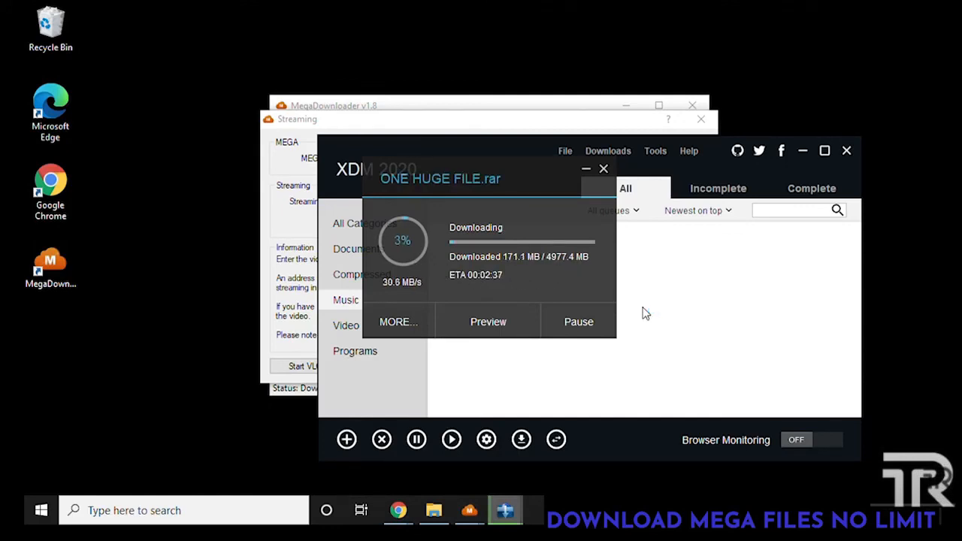
{"action": "mouse_move", "coordinate": [382, 291]}
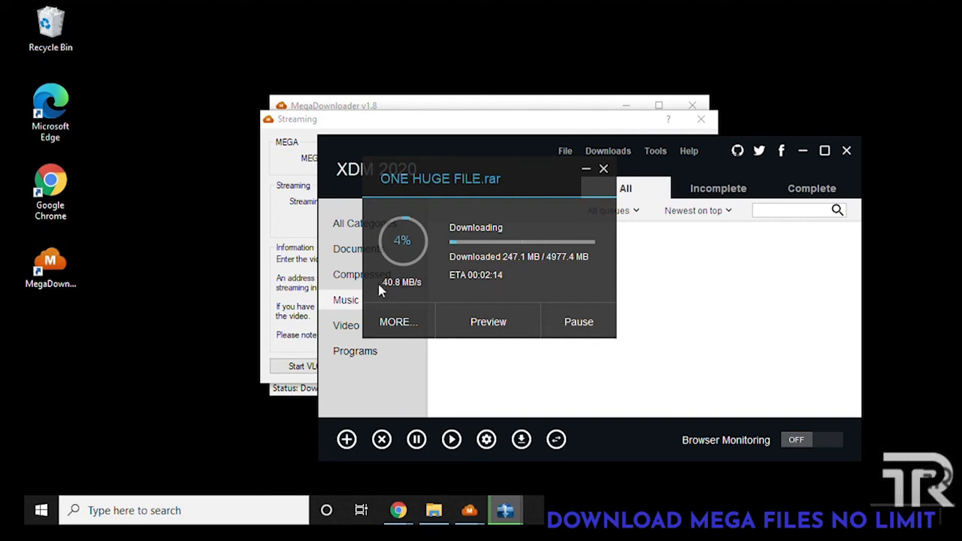
{"action": "mouse_move", "coordinate": [454, 295]}
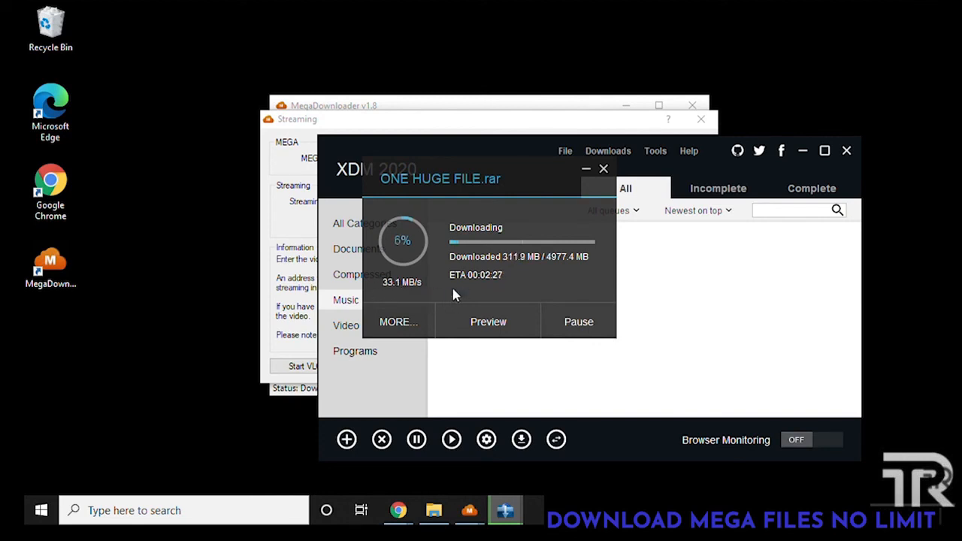